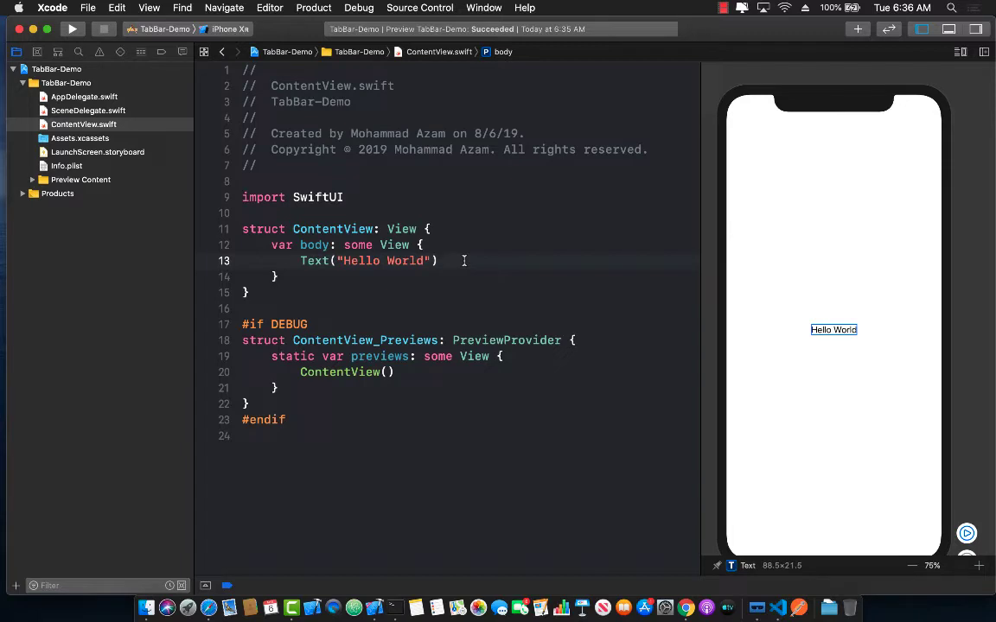
Replace Text("Hello World") with a TabView containing Text("Item 1") so the preview shows Item 1
left_click(439, 261)
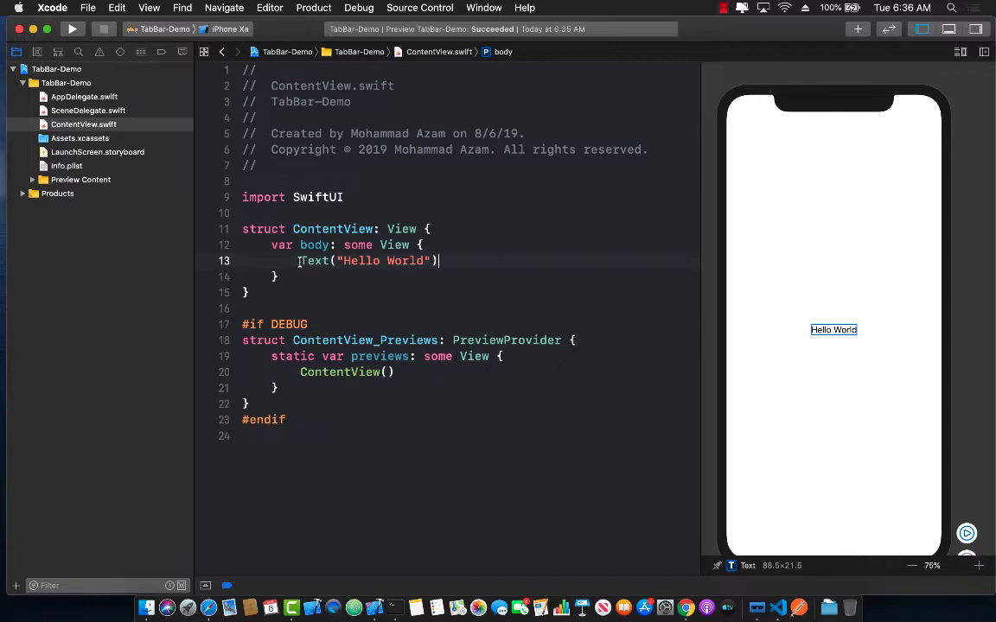
double_click(369, 261)
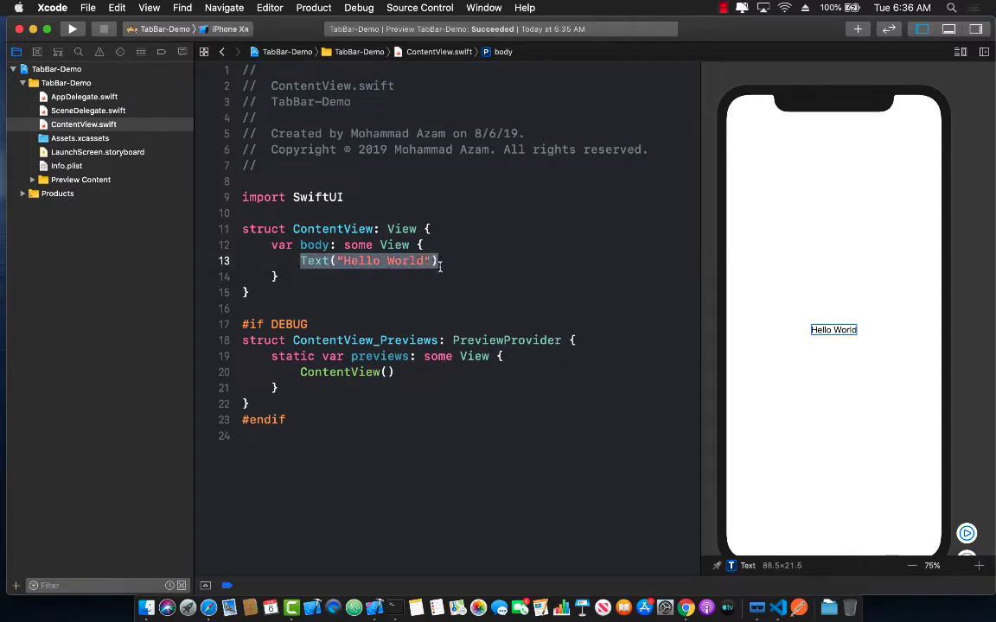
type("T")
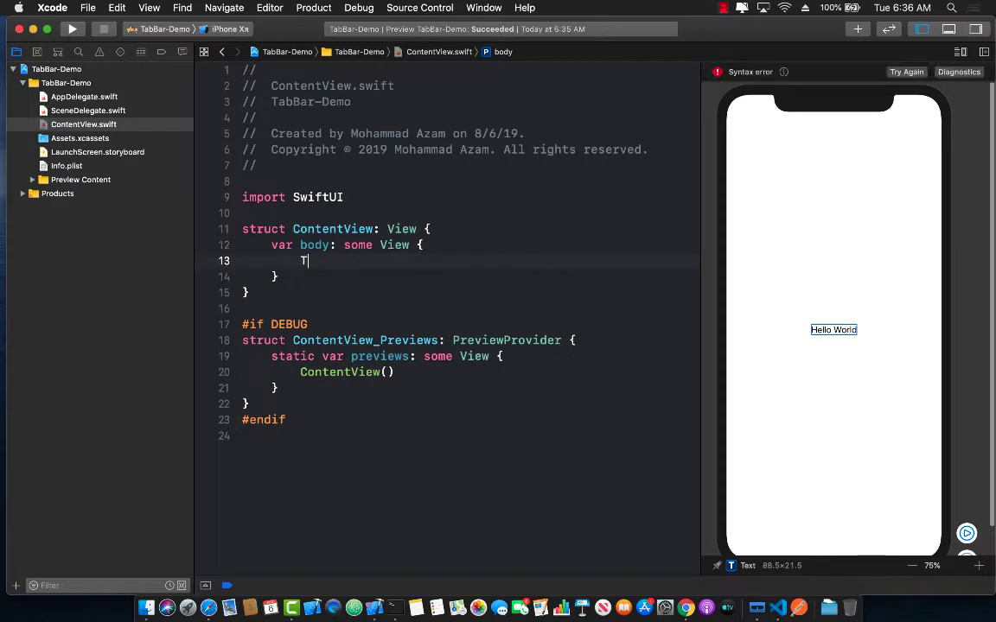
type("TabView {")
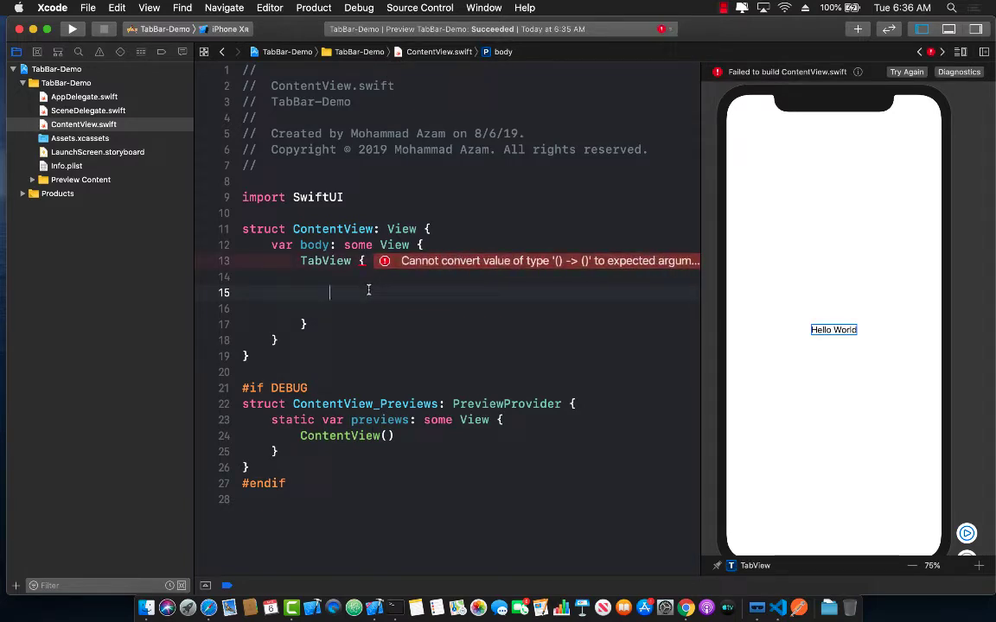
type("Text")
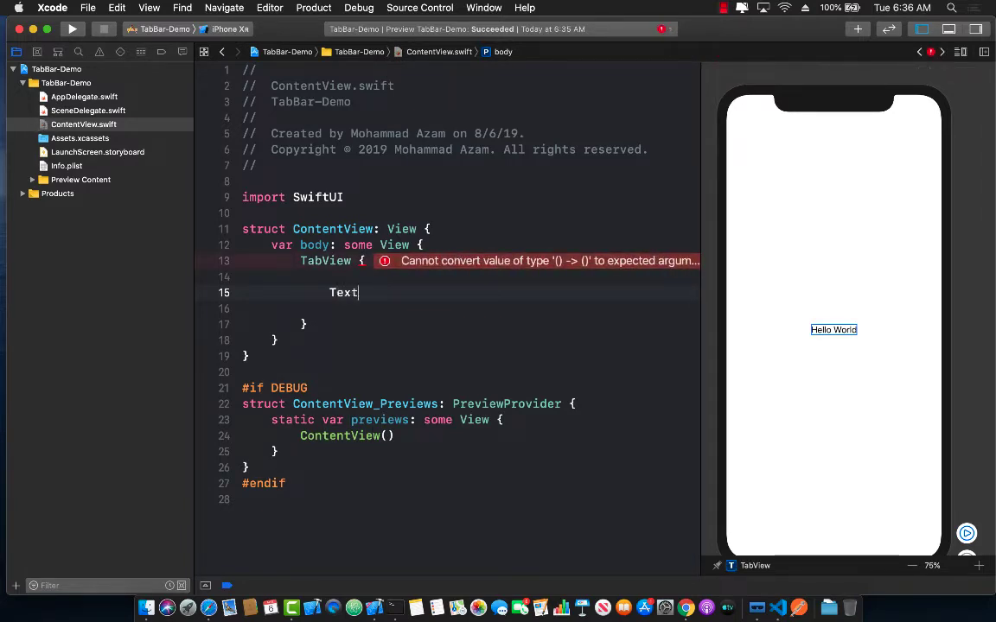
type("(\"\")")
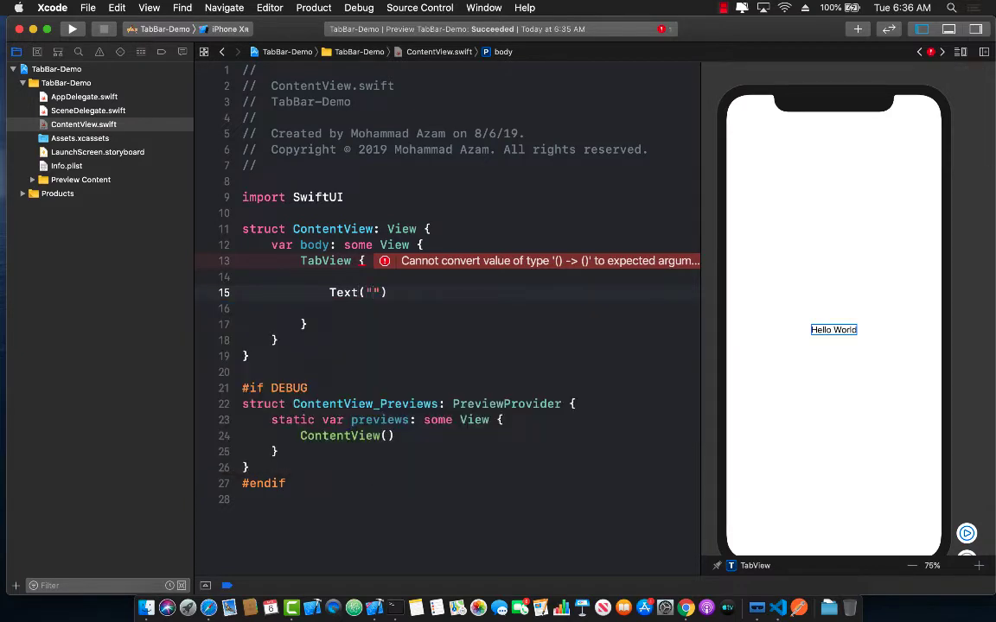
type("Item 1")
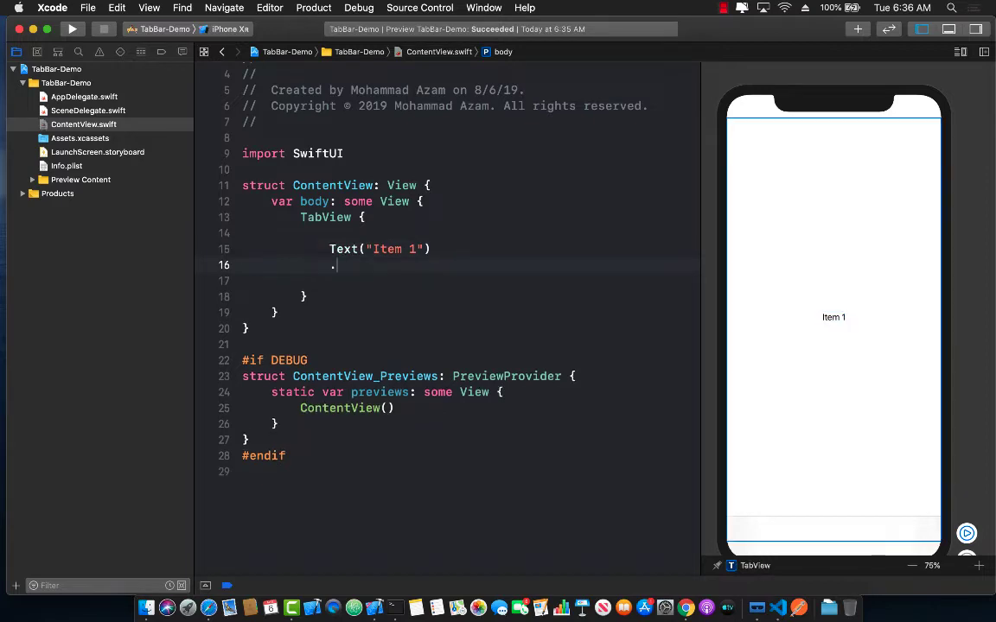
Attach .tabItem { Text("Home") } to Item 1 and try the Home tab in the live preview
type(".tag")
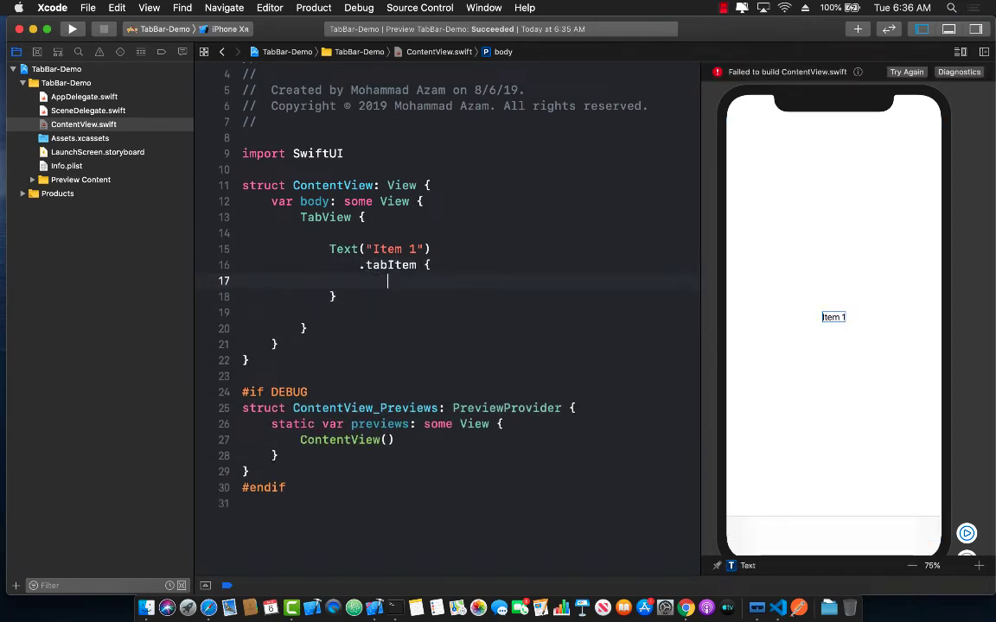
type("Text")
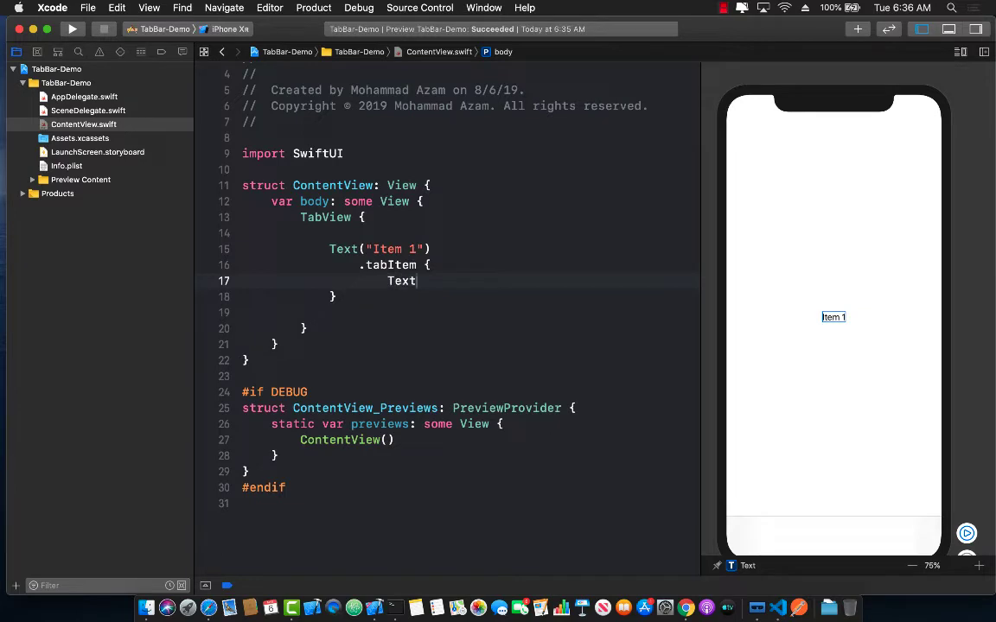
type("(\"Ho\")")
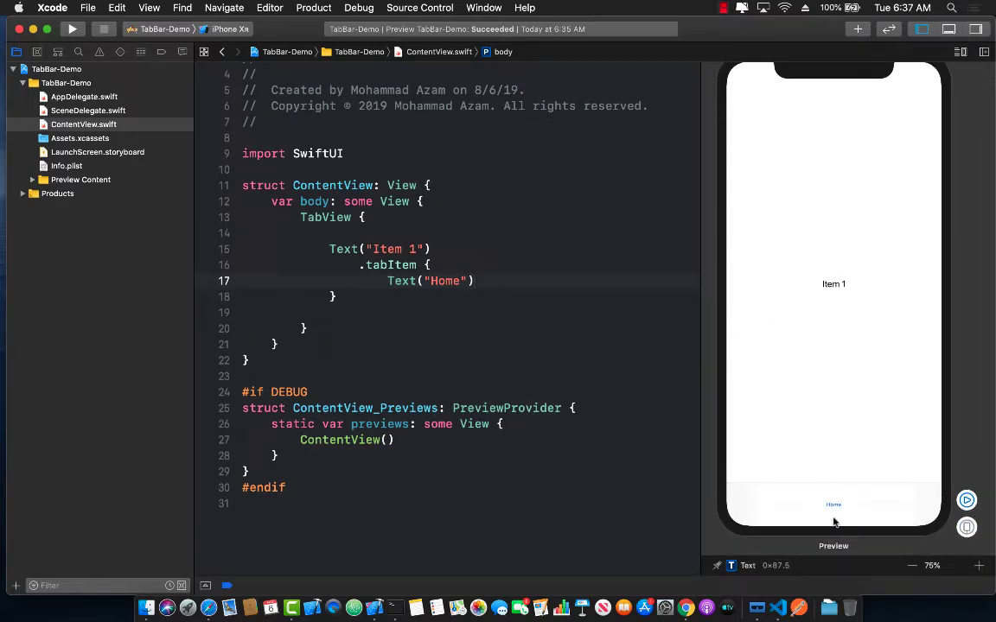
mouse_move(815, 516)
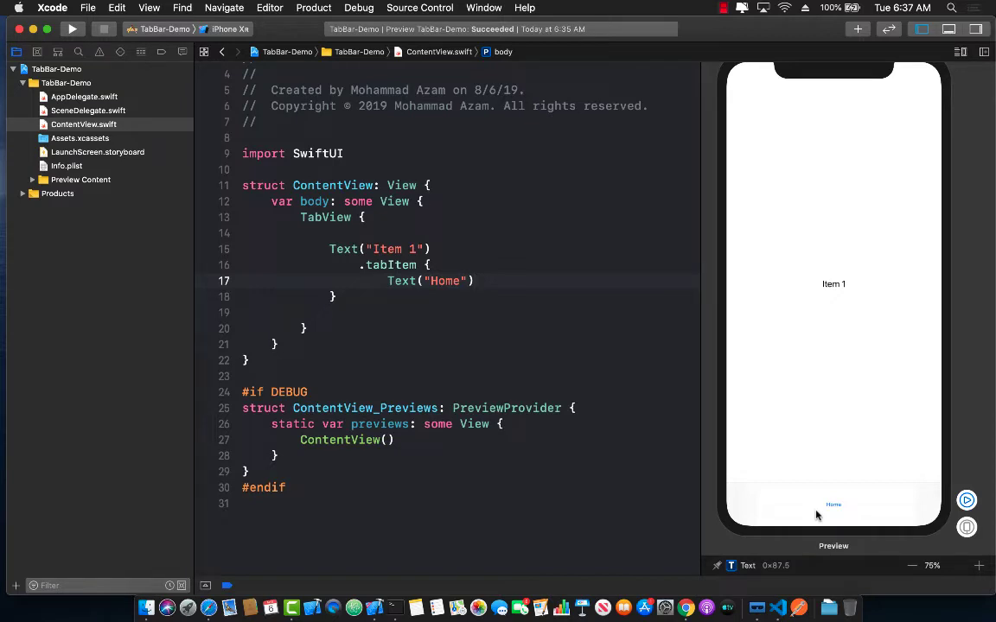
left_click(473, 280)
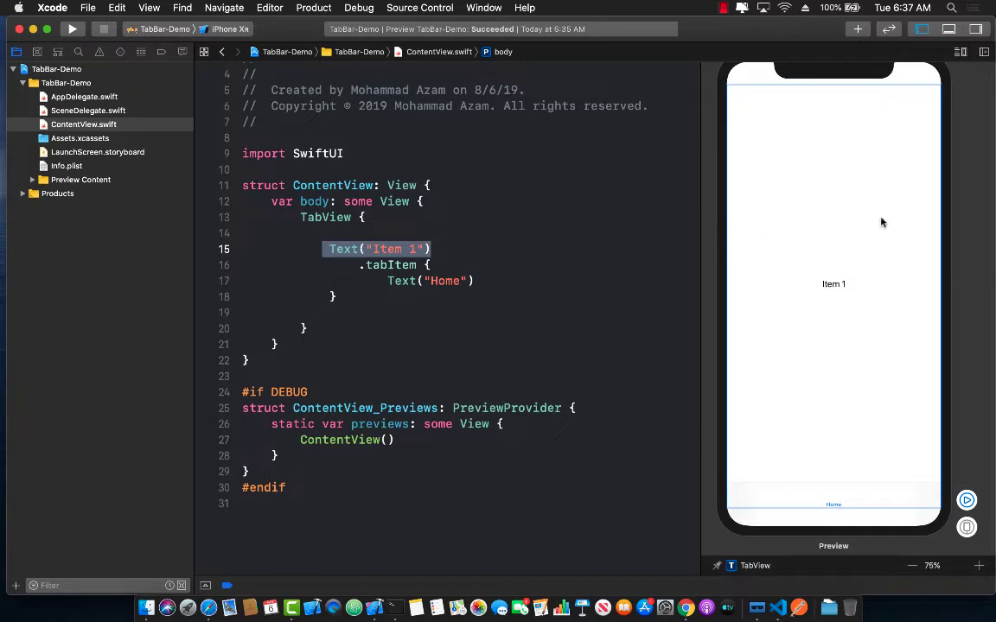
mouse_move(814, 228)
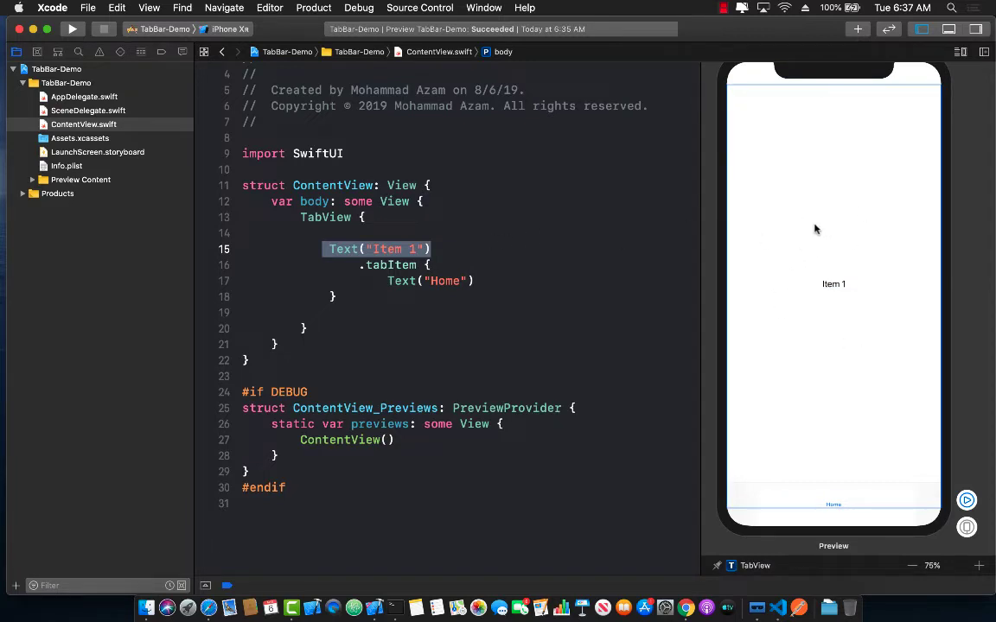
mouse_move(802, 234)
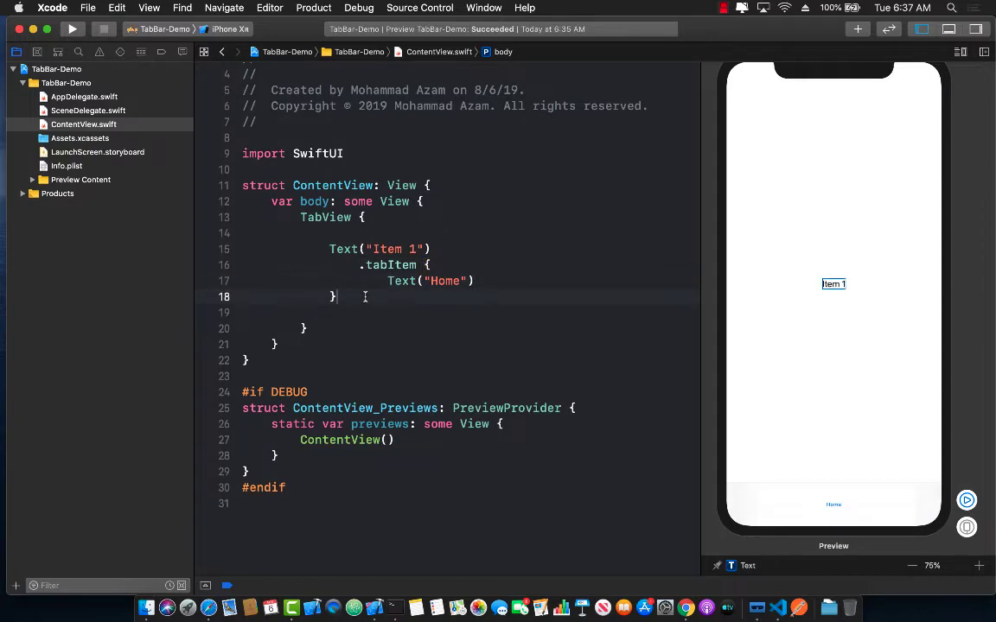
Add a second page Text("Item 2") with .tabItem { Text("Broadcast") } below the first
type("Text(\"Item")
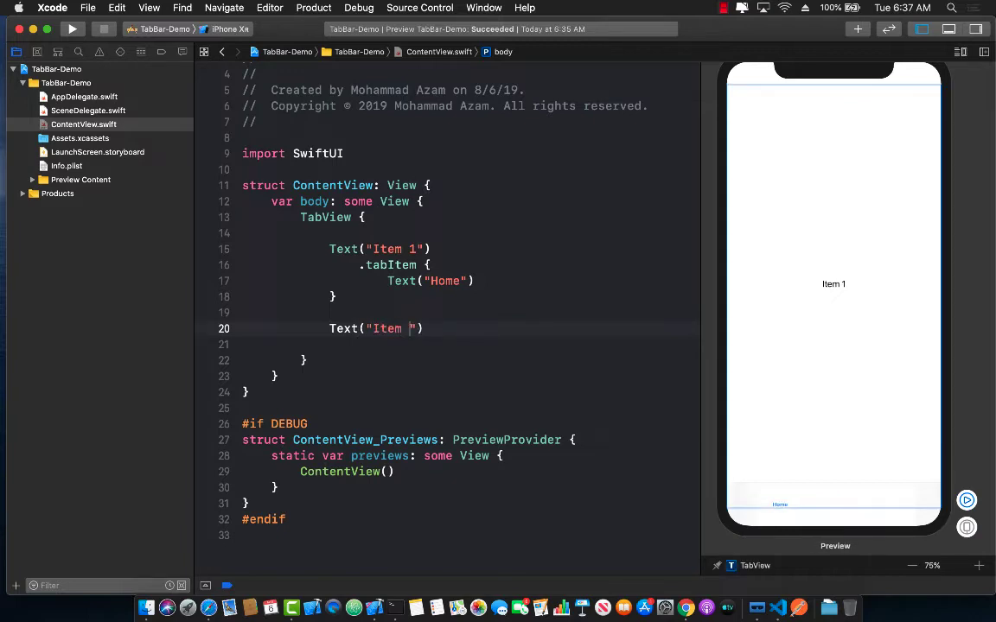
type("2")
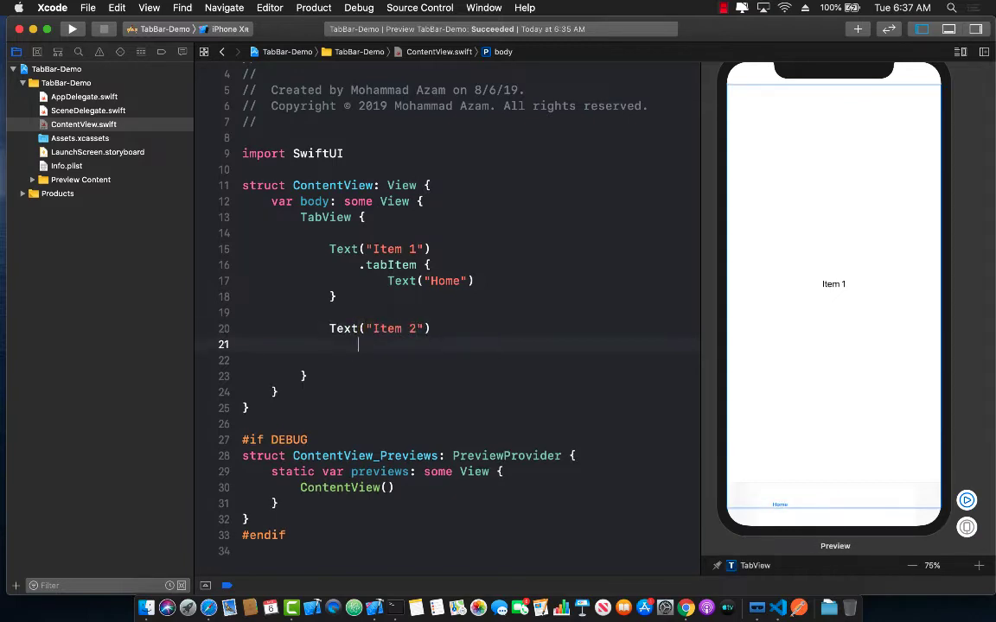
type(".tabItem {")
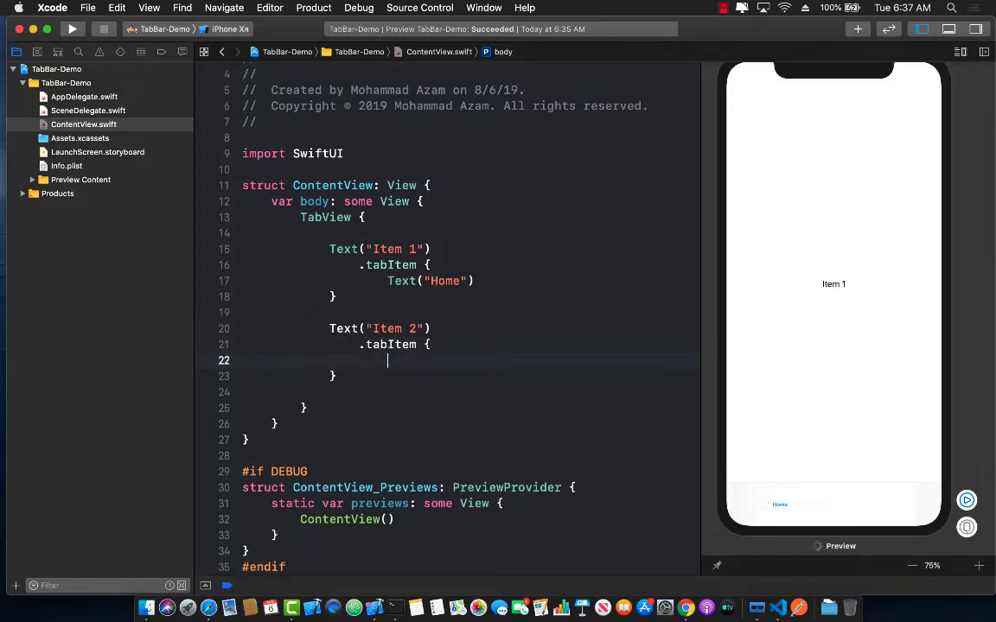
type("Text(\"\")")
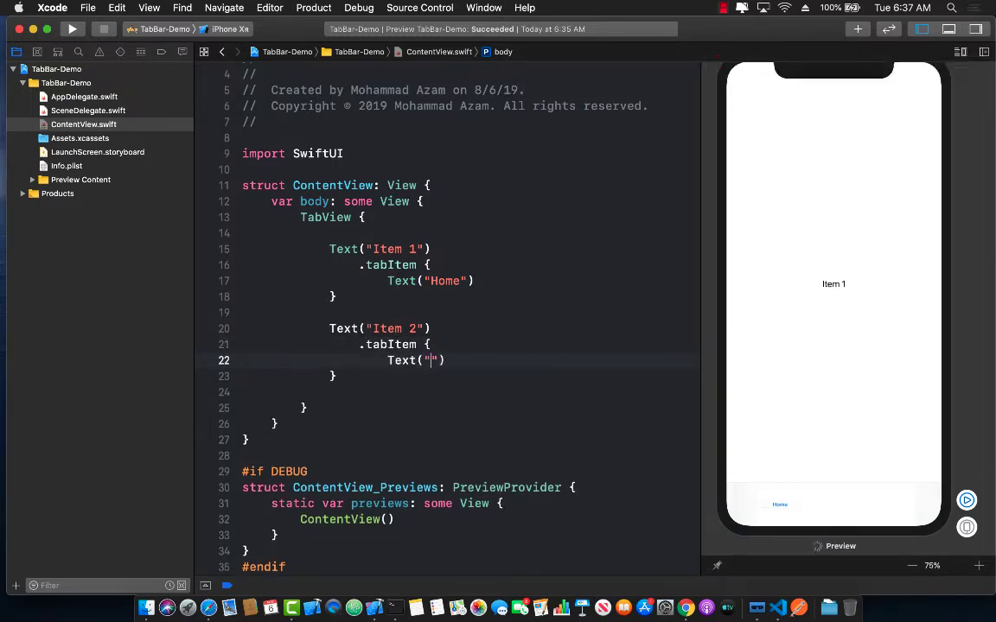
type("Broad")
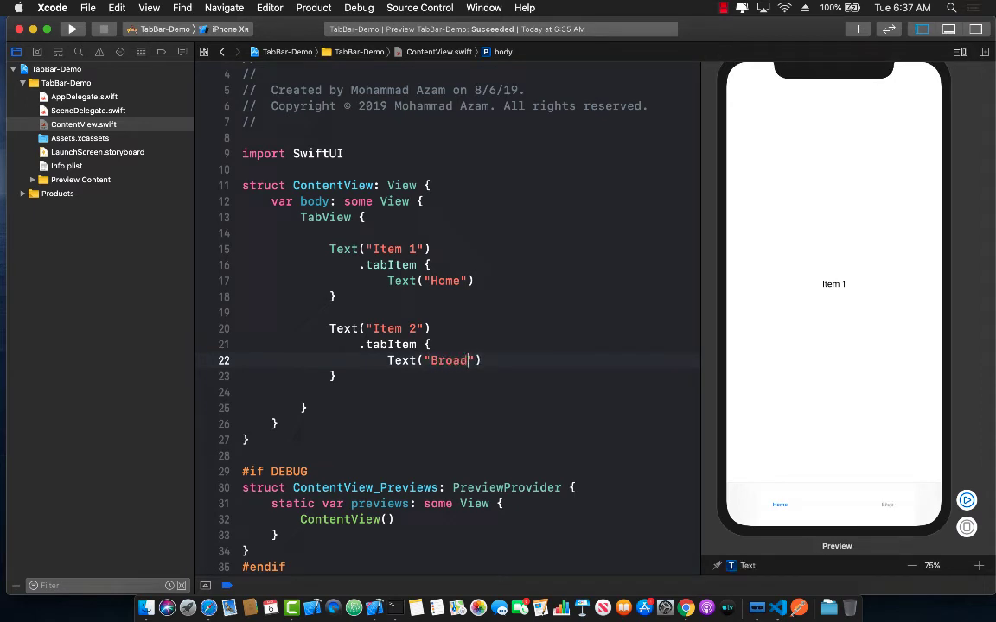
type("cast")
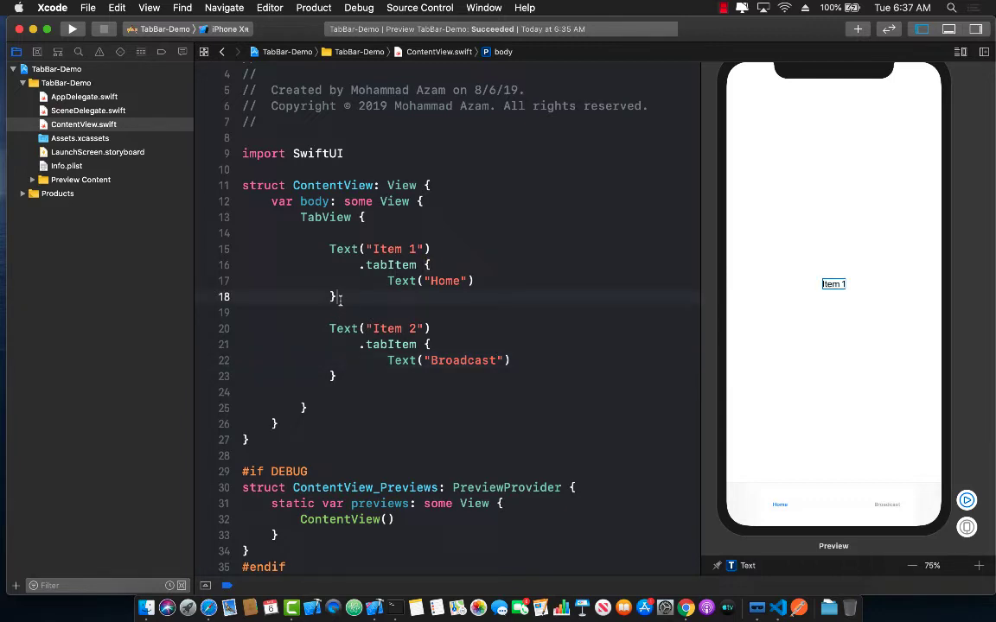
Append .tag(1) to the Home page and .tag(2) to the Broadcast page
type(".tag")
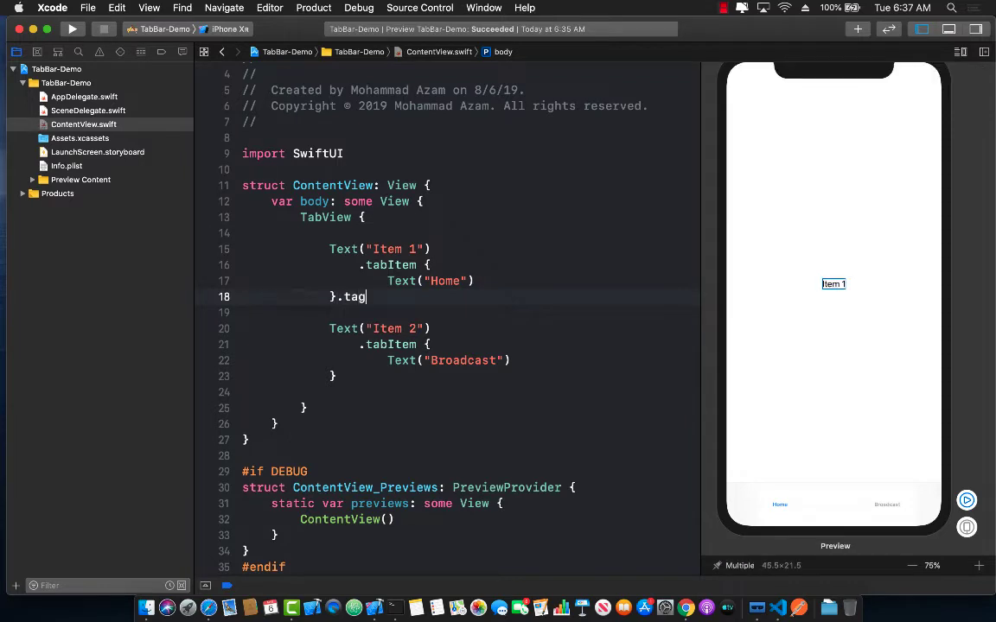
type("(1)")
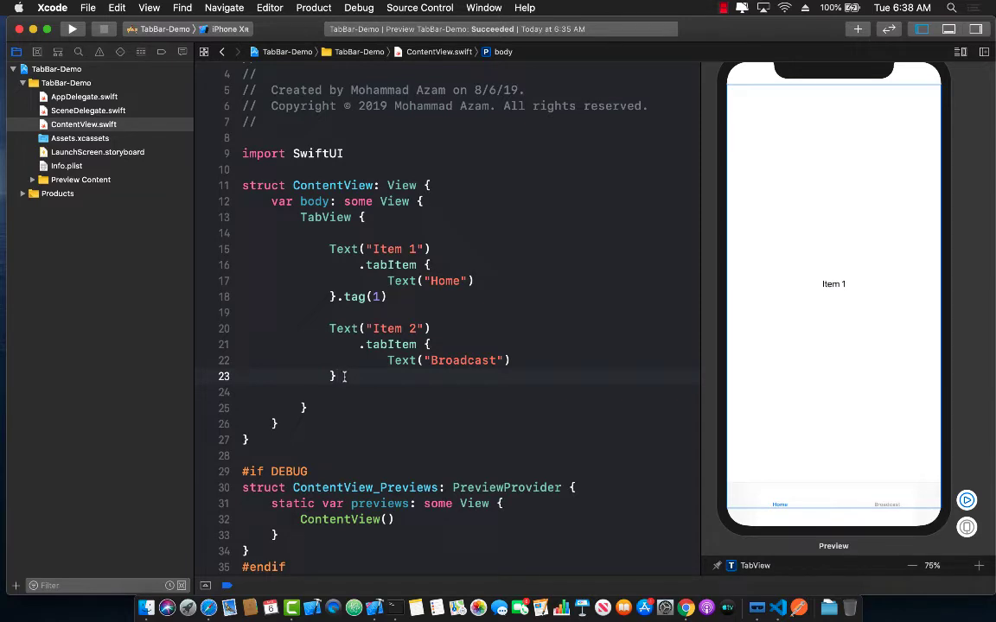
type(".tag(")
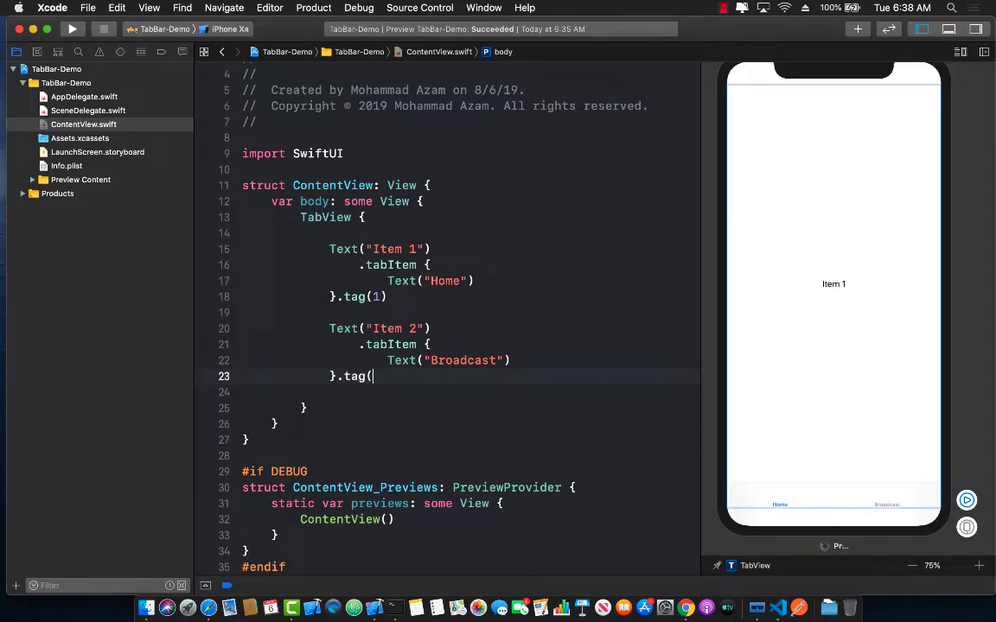
type("2)")
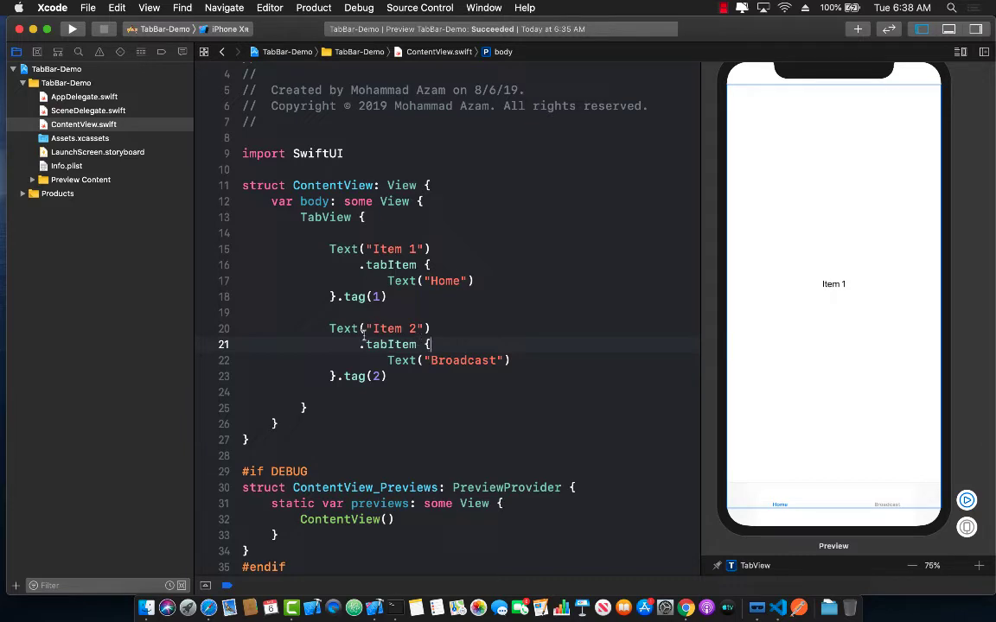
mouse_move(763, 519)
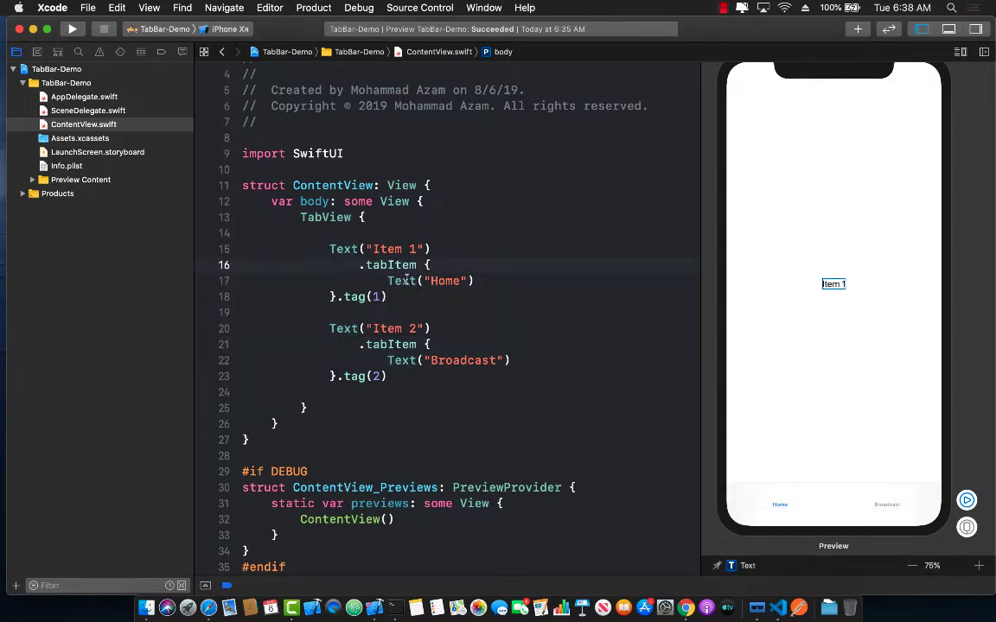
Wrap Text("Home") in a VStack and add an Image("") placeholder above it
double_click(401, 280)
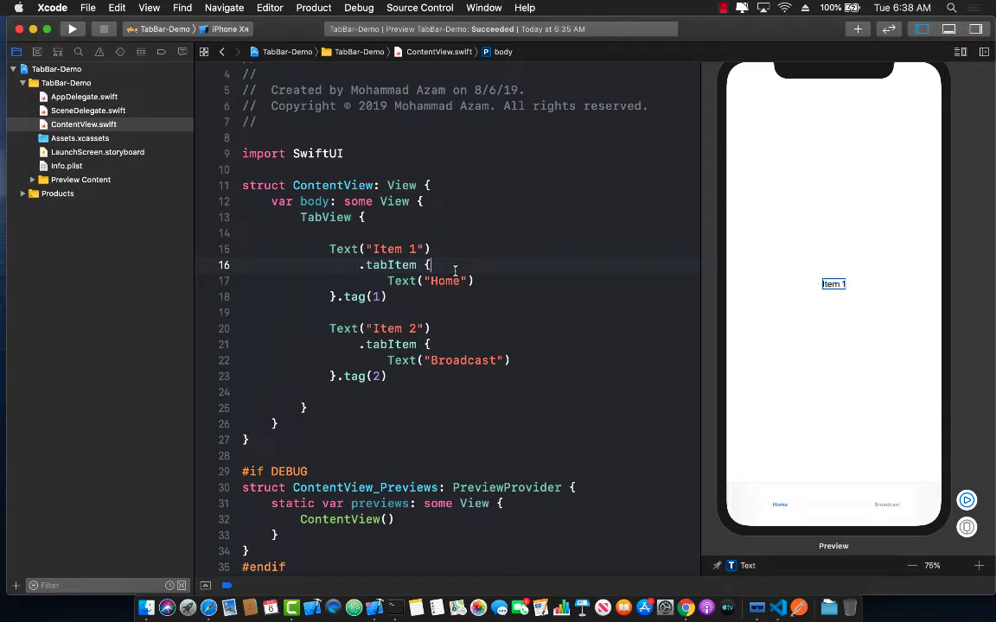
type("VStack {")
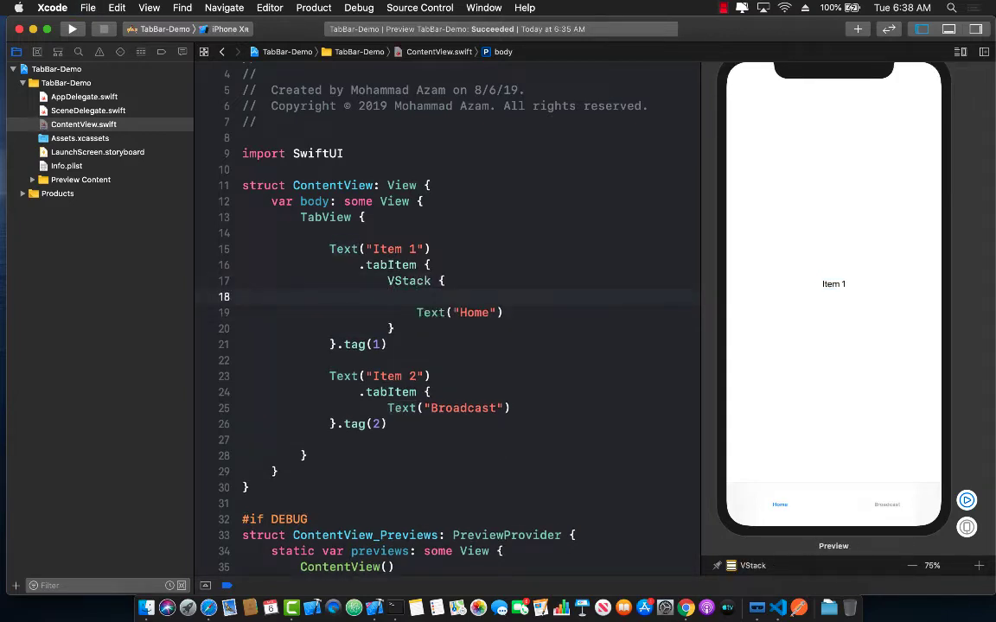
type("Image")
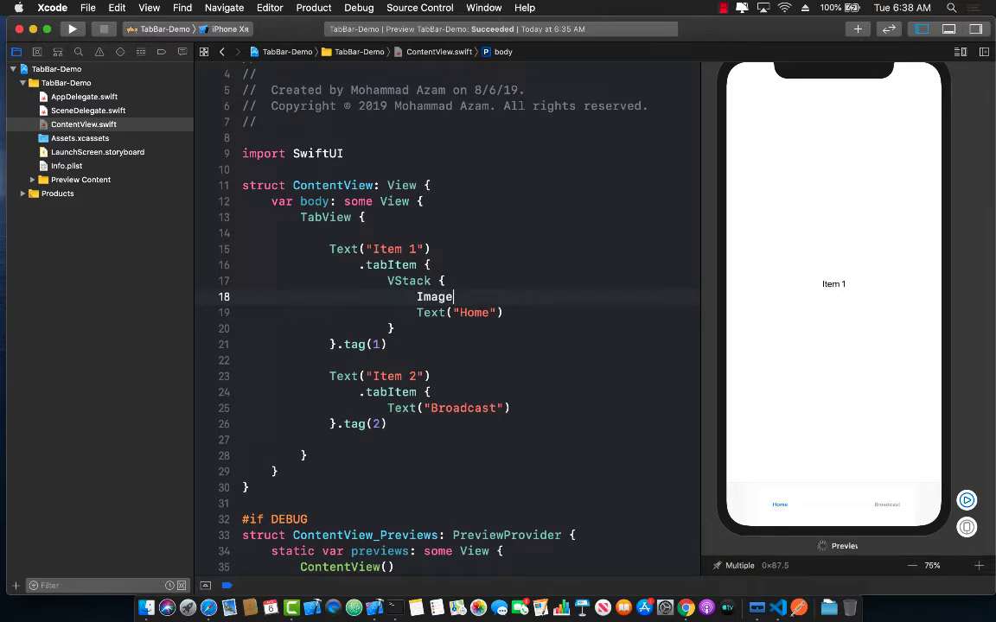
type("(\"\")")
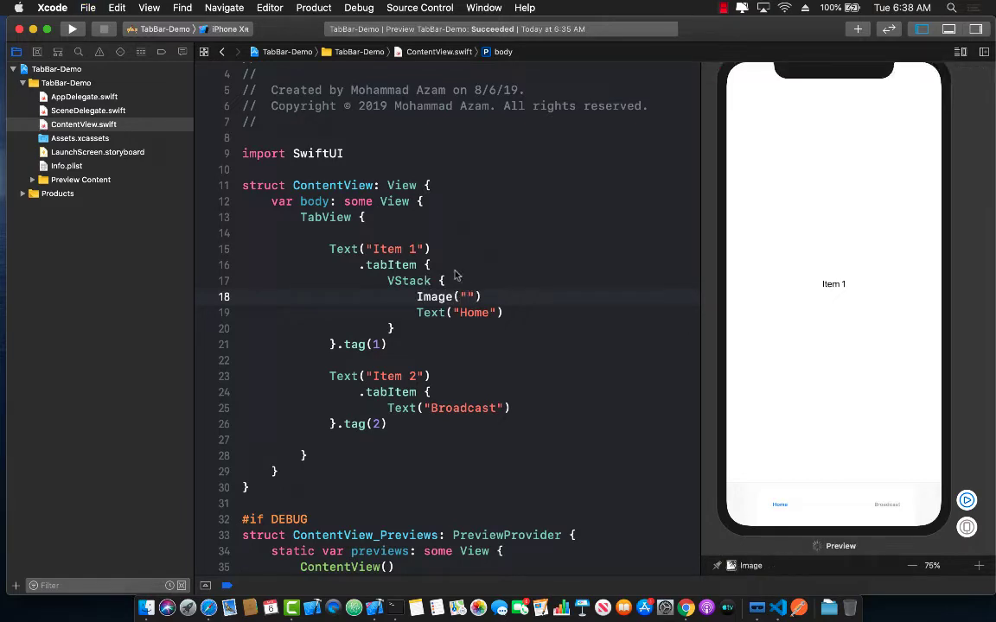
Check Assets.xcassets, set the Home icon to Image("globe") and refresh the preview
left_click(80, 138)
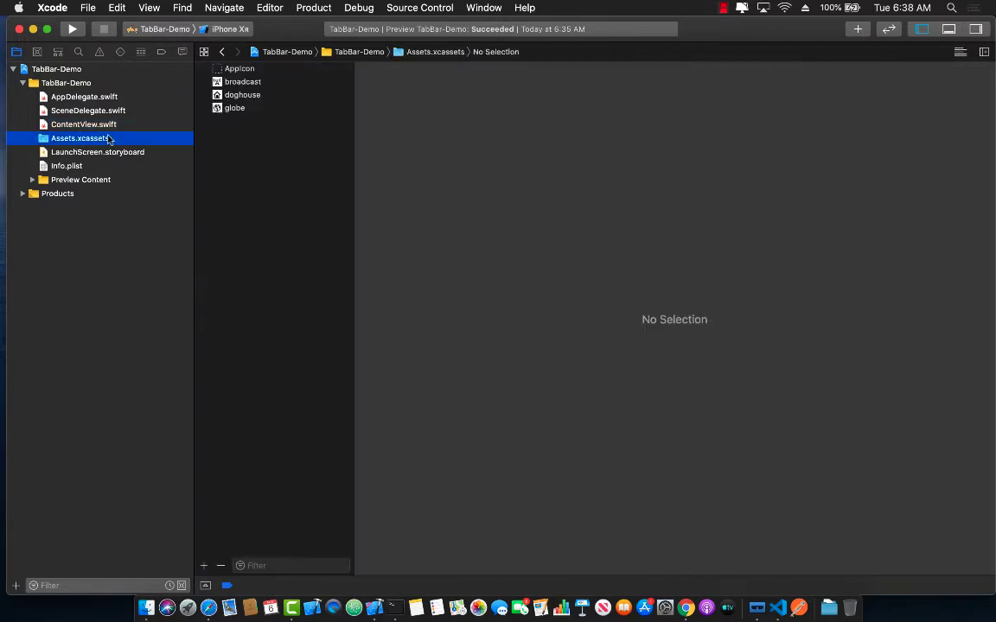
mouse_move(229, 81)
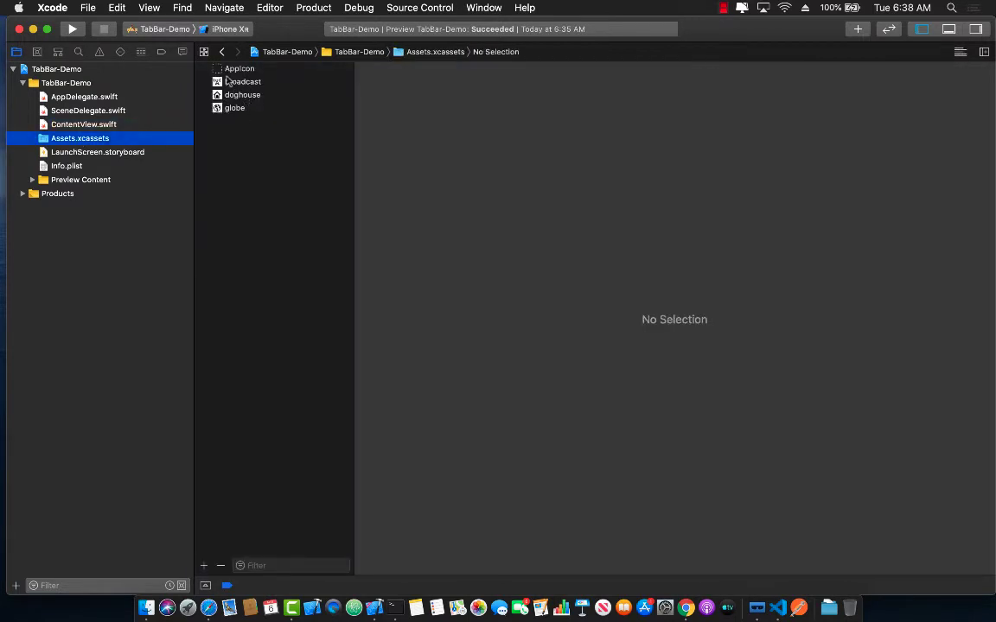
left_click(83, 125)
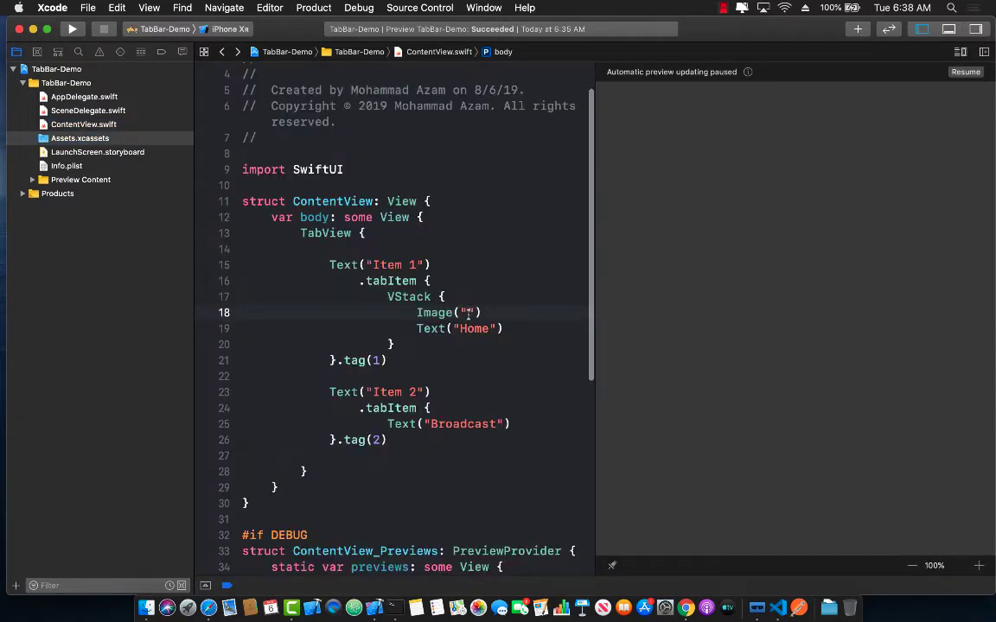
type("globe")
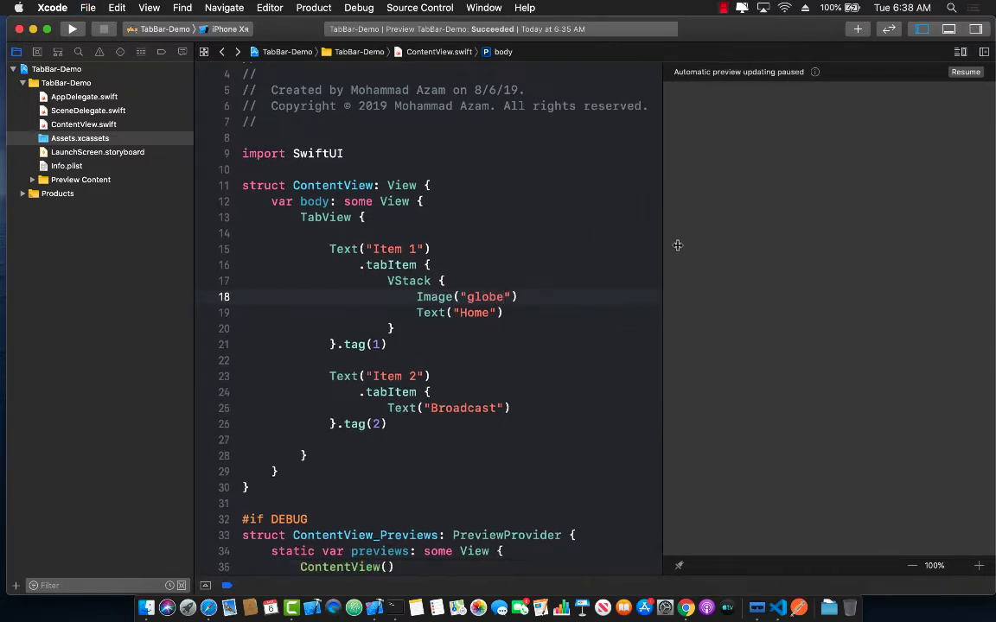
left_click(964, 73)
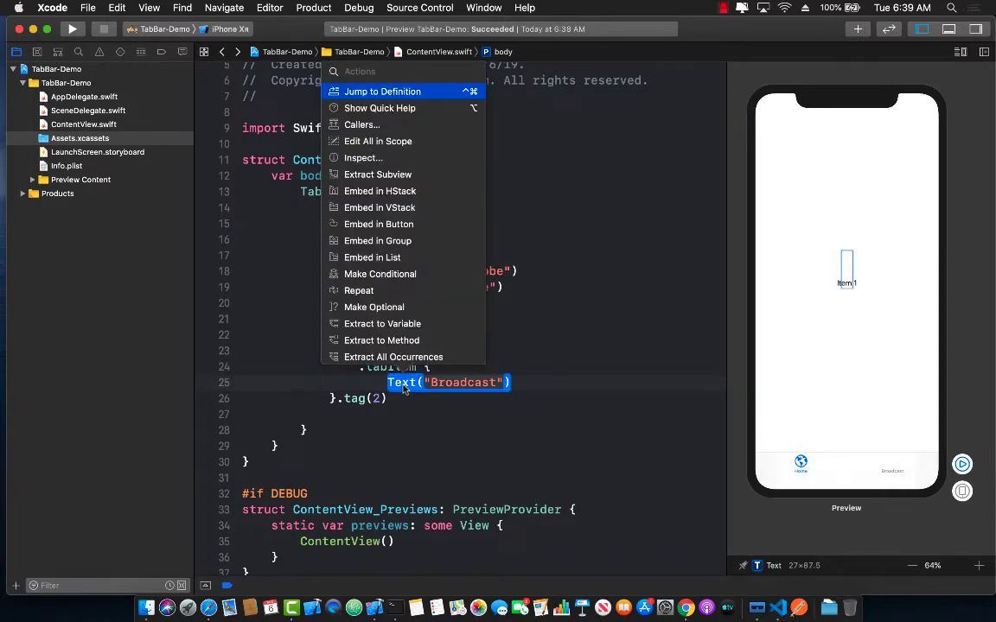
mouse_move(379, 208)
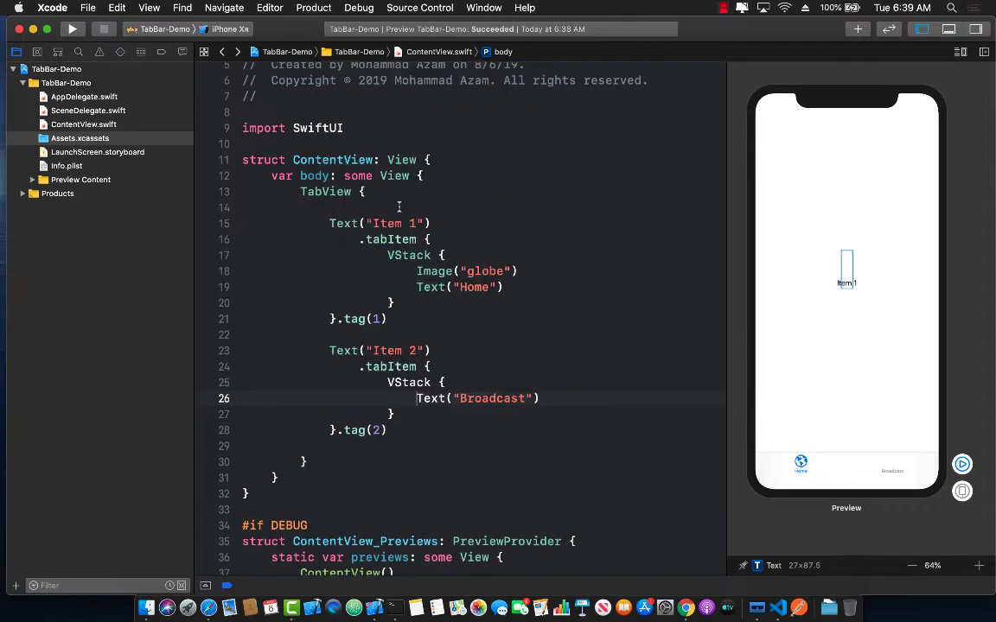
Add Image("broadcast") on a new line above Text("Broadcast") in its VStack
key("return")
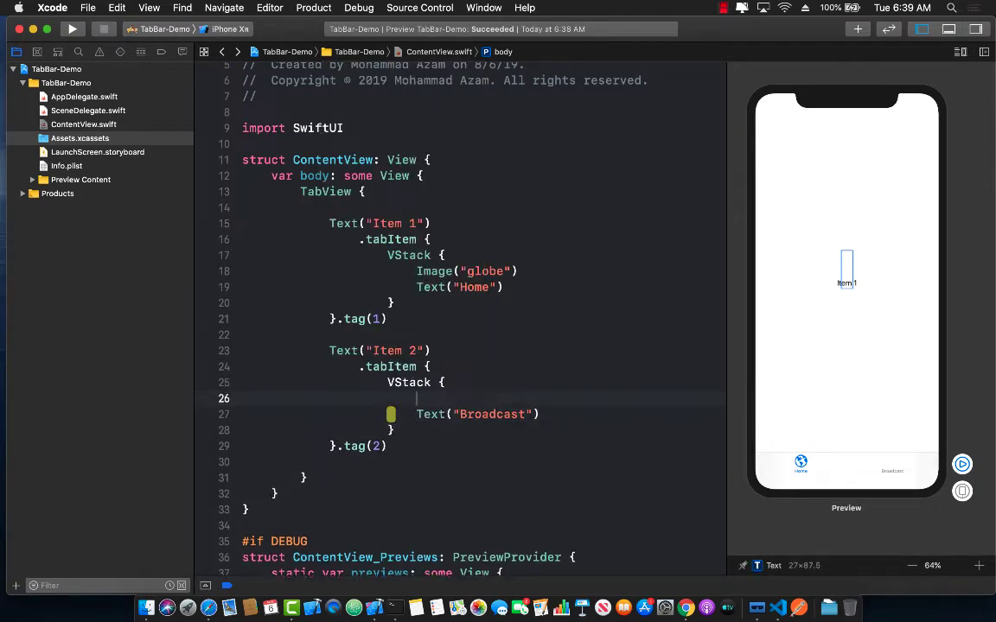
type("Image(")
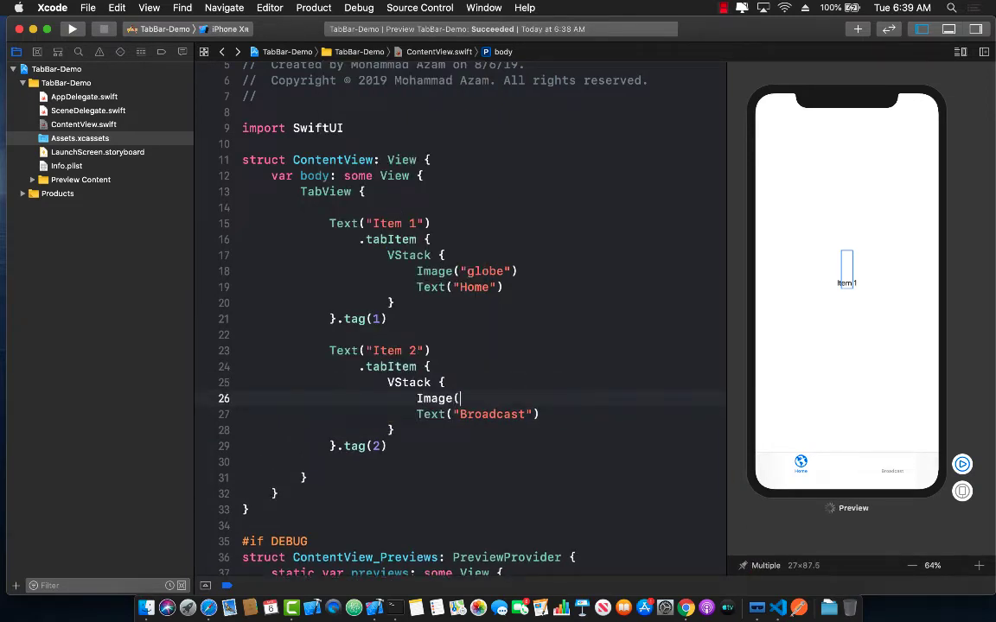
type("broad\"")
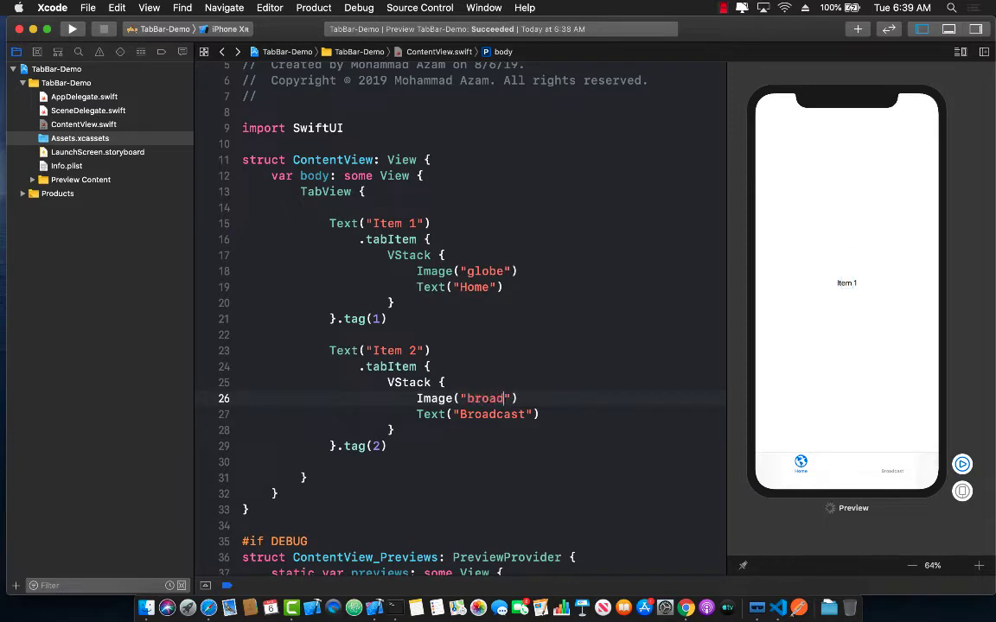
type("cast")
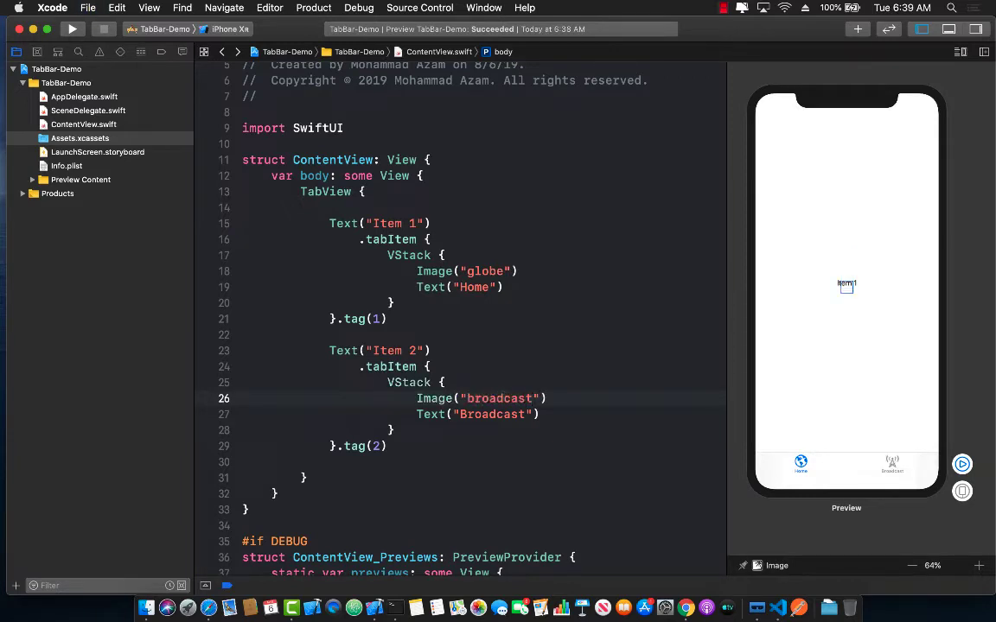
mouse_move(734, 453)
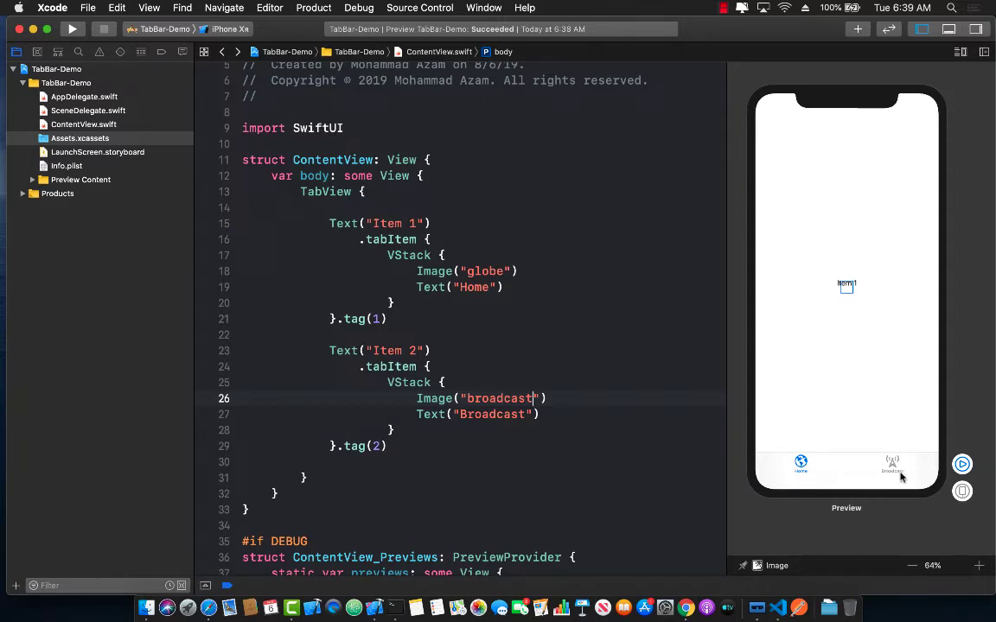
mouse_move(550, 370)
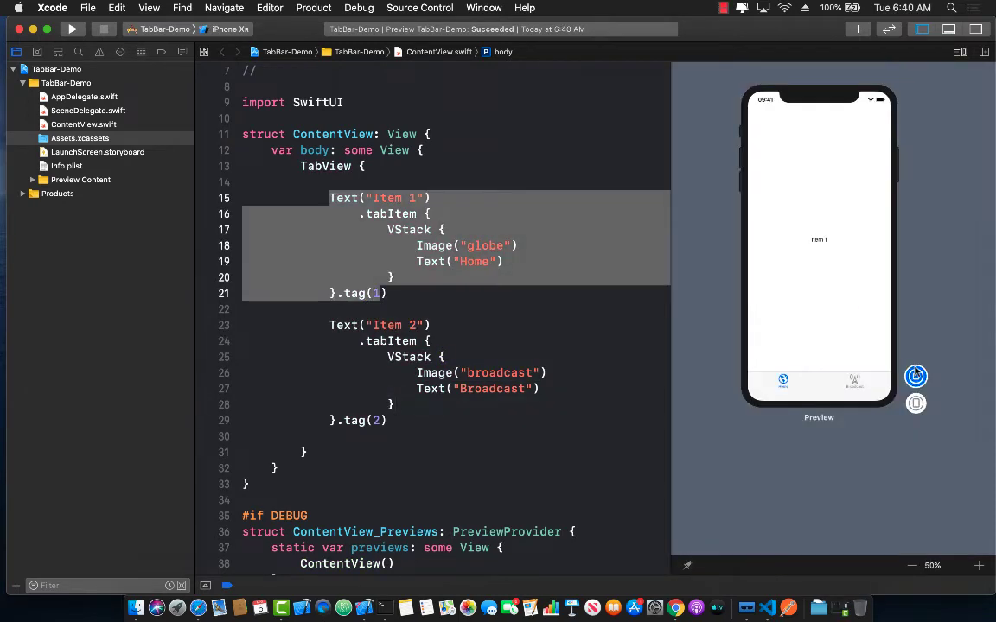
mouse_move(916, 377)
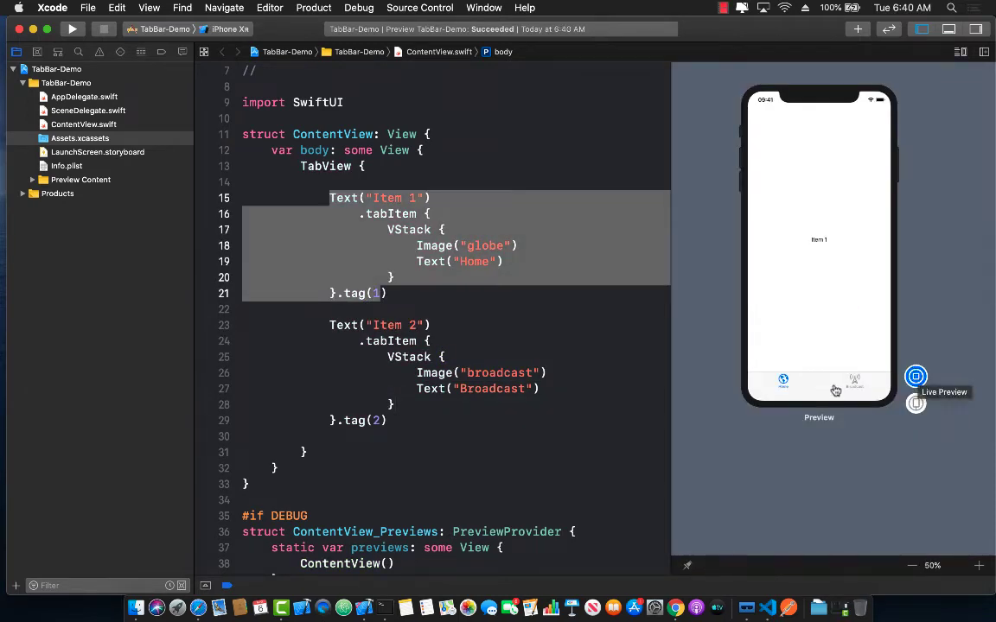
mouse_move(854, 387)
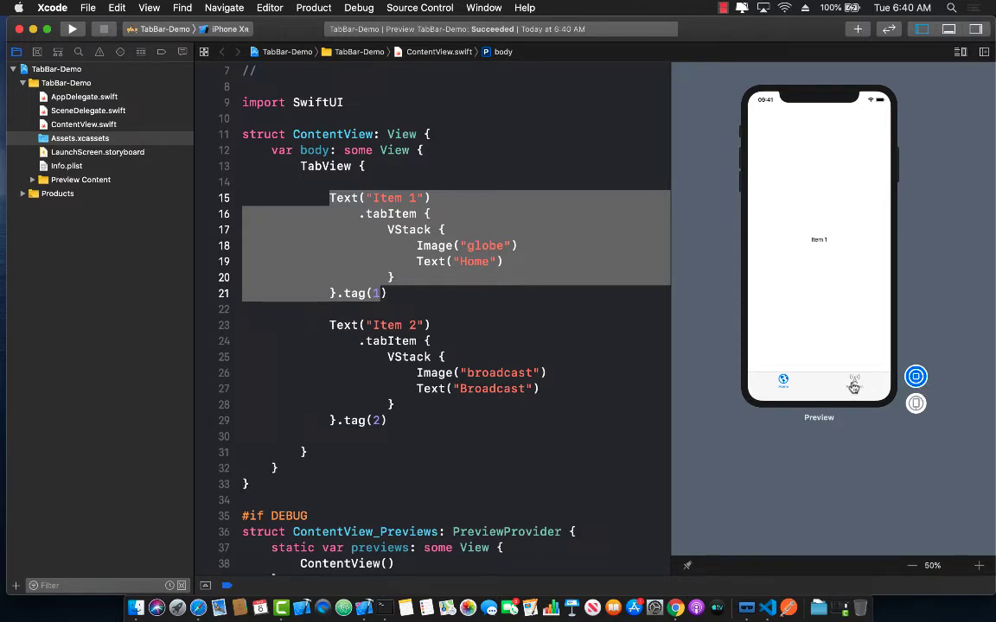
left_click(854, 384)
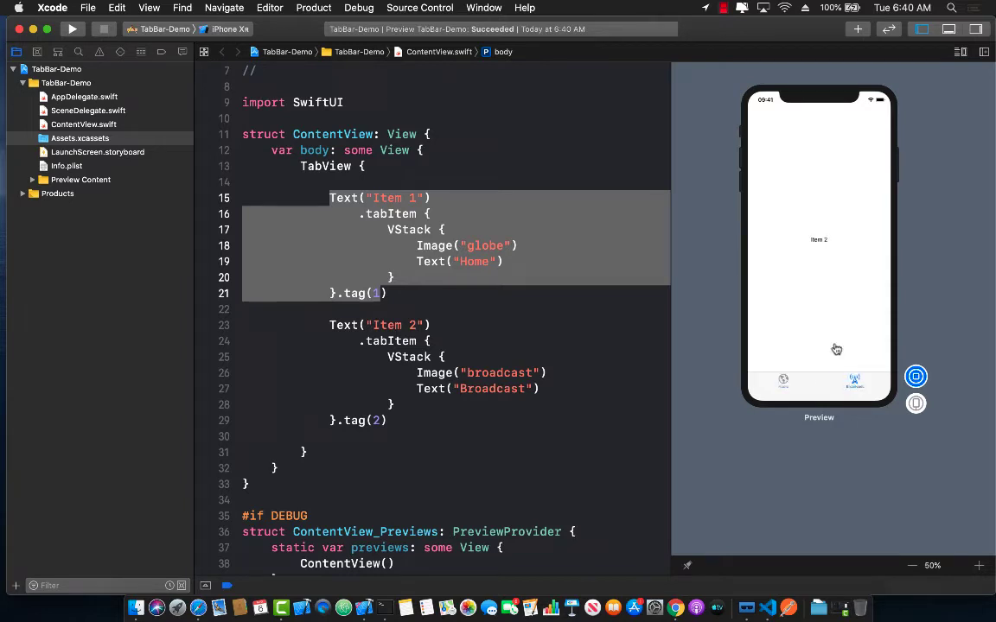
mouse_move(823, 249)
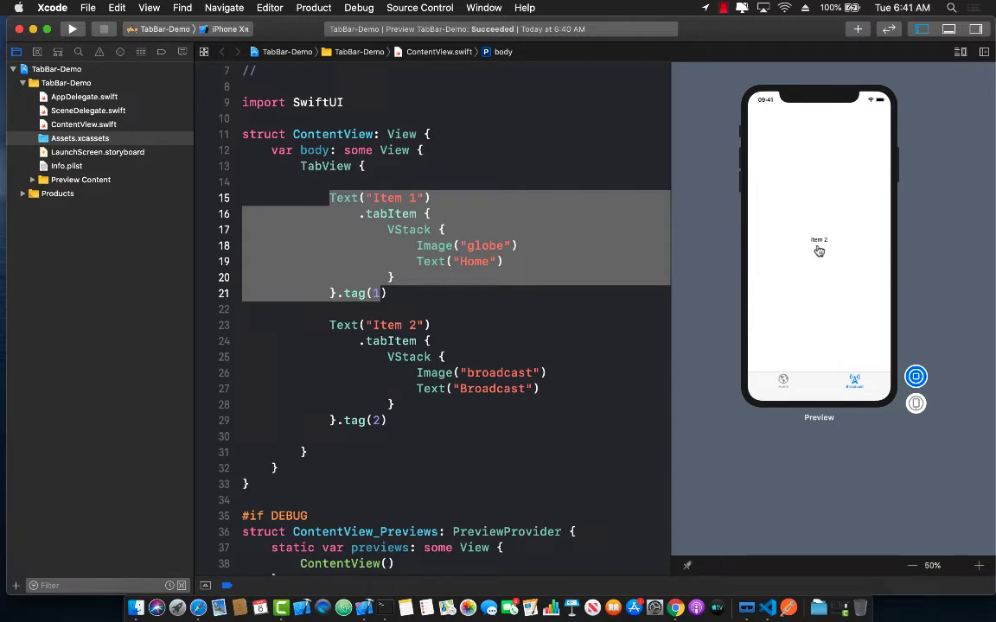
left_click(783, 380)
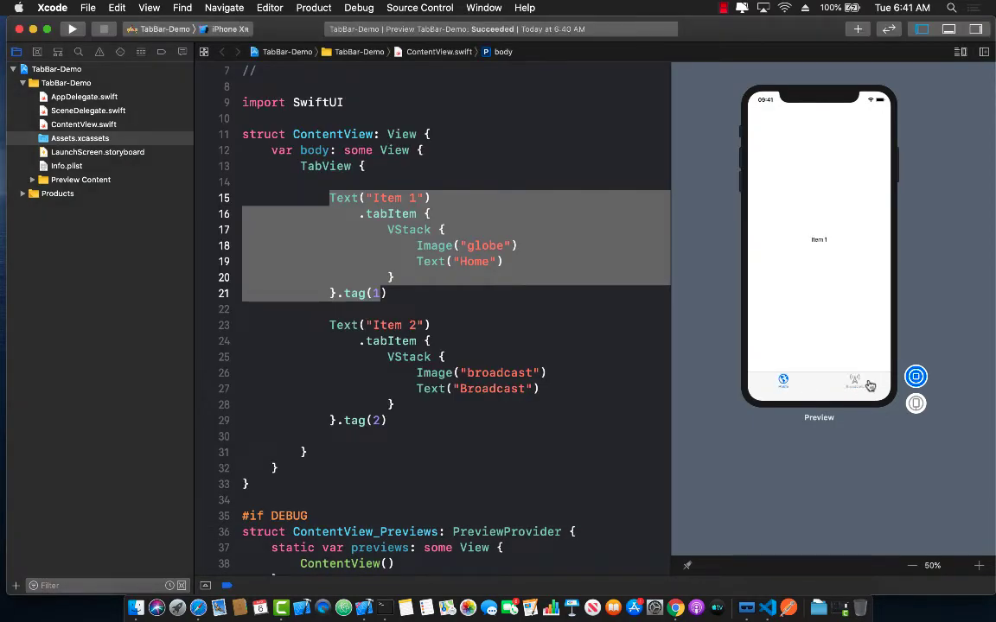
left_click(854, 384)
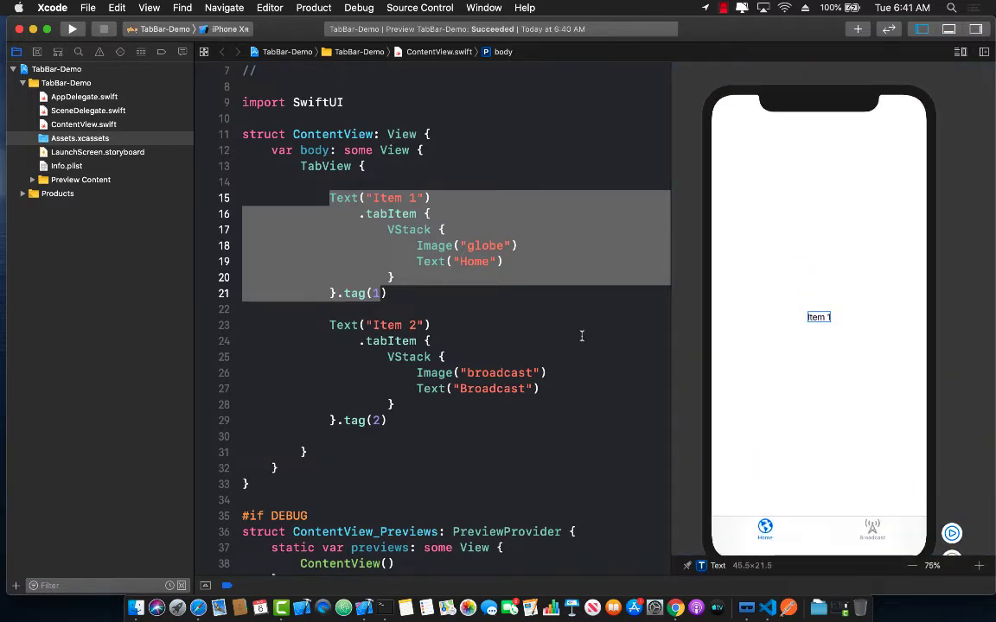
left_click(394, 277)
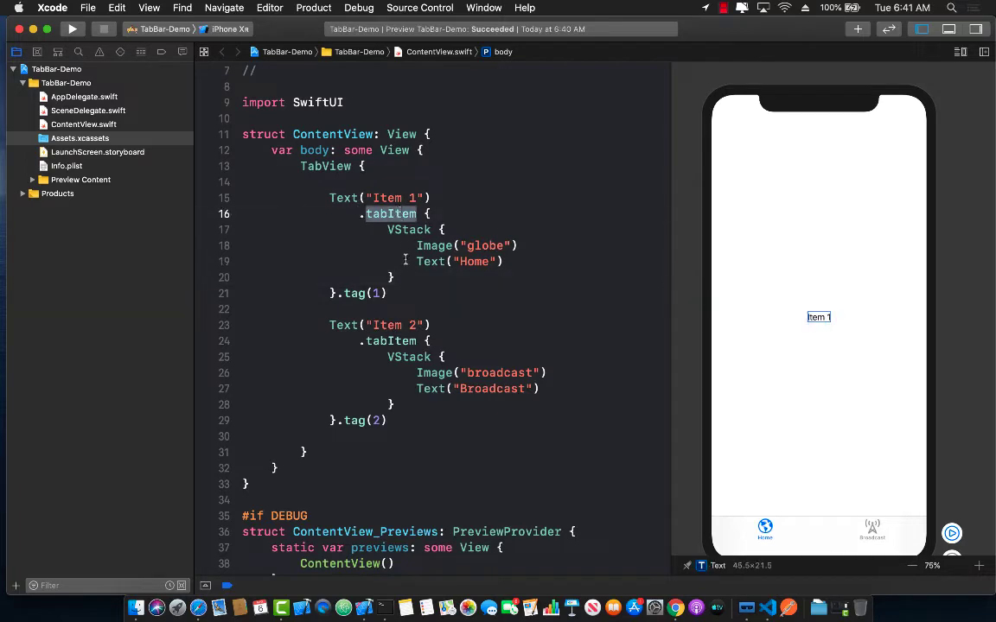
scroll("up", 3)
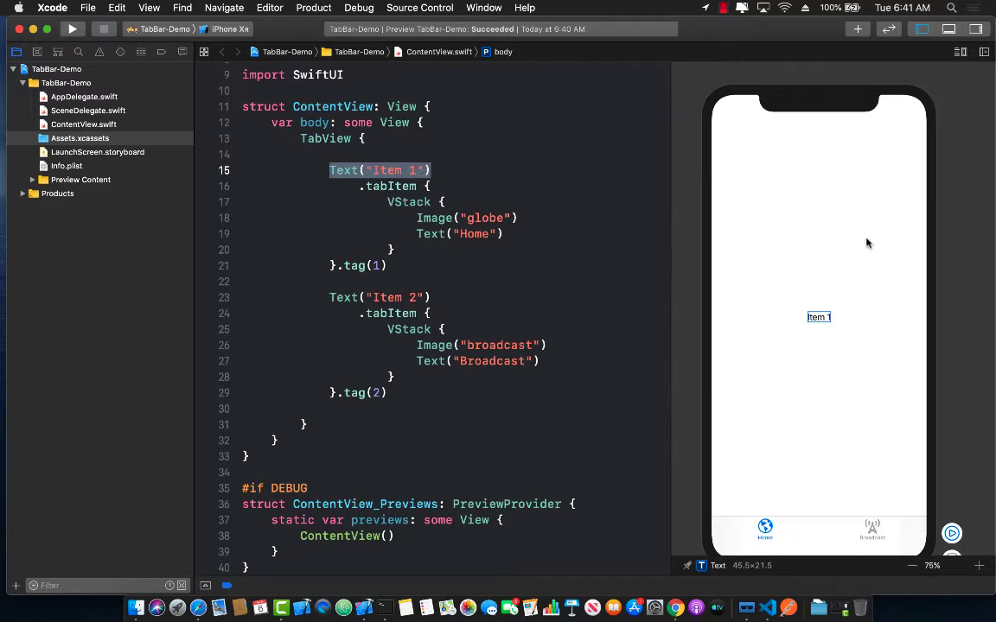
mouse_move(805, 298)
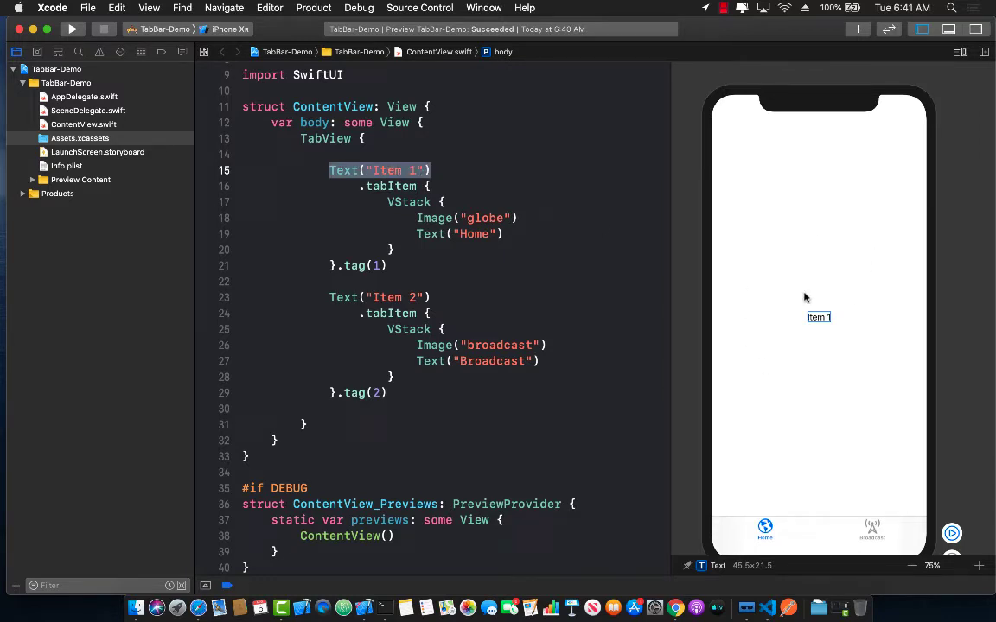
left_click(427, 266)
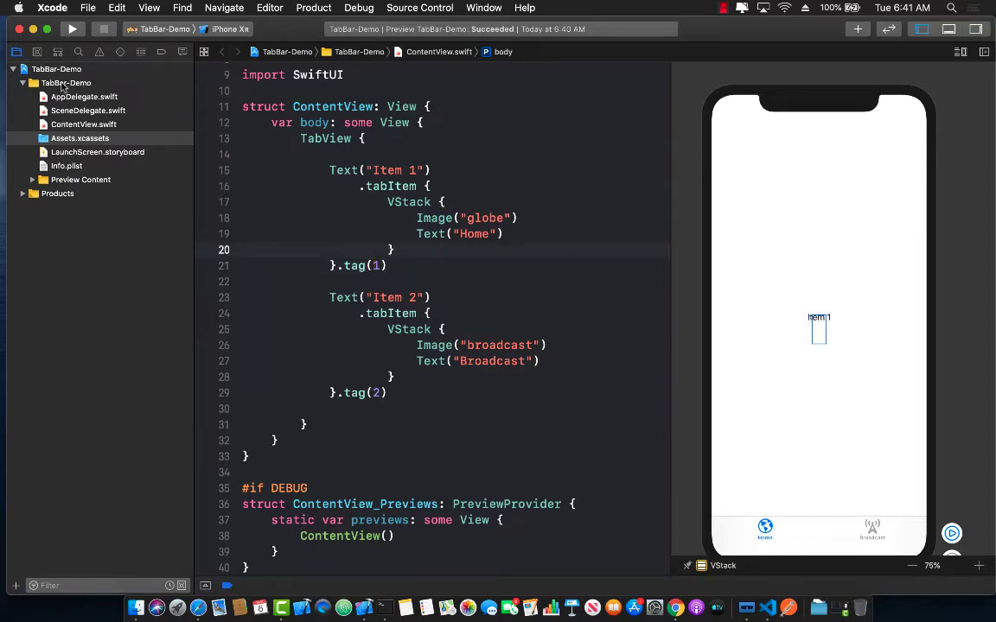
Create a new SwiftUI View file named HomeView in the TabBar-Demo project group
right_click(66, 83)
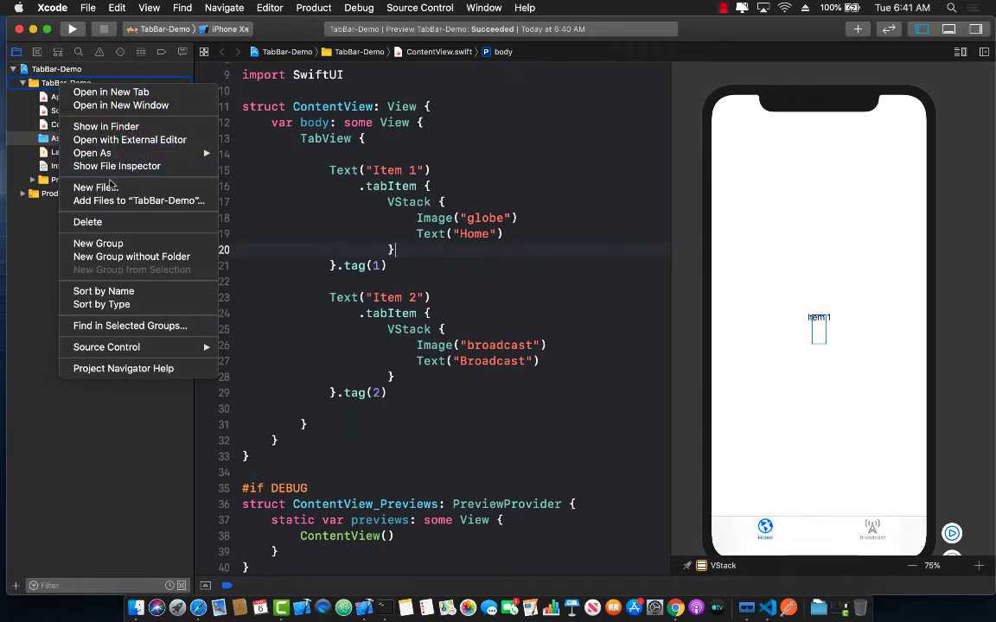
left_click(95, 186)
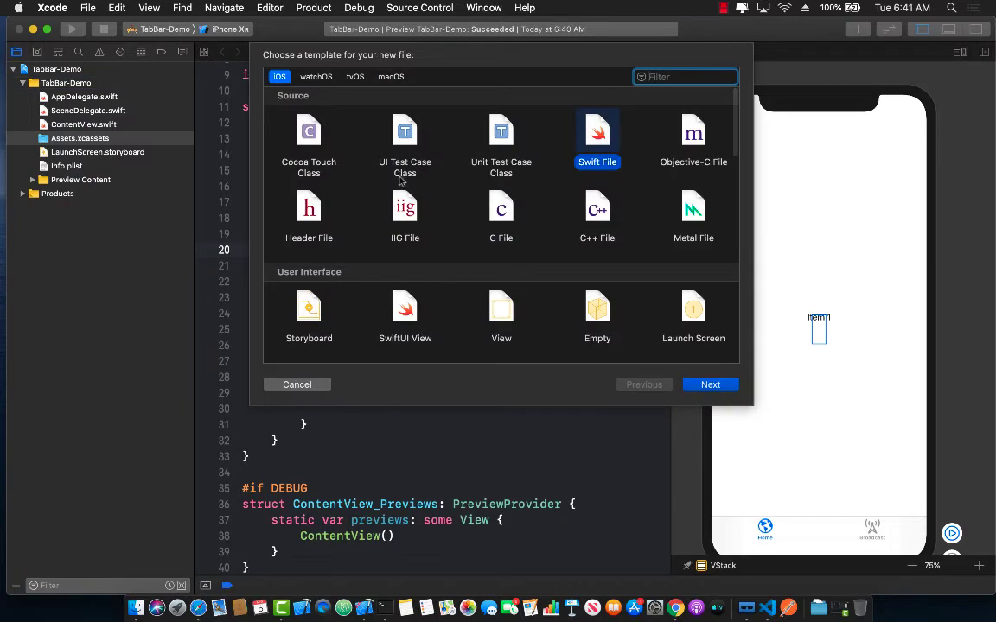
type("swiftui")
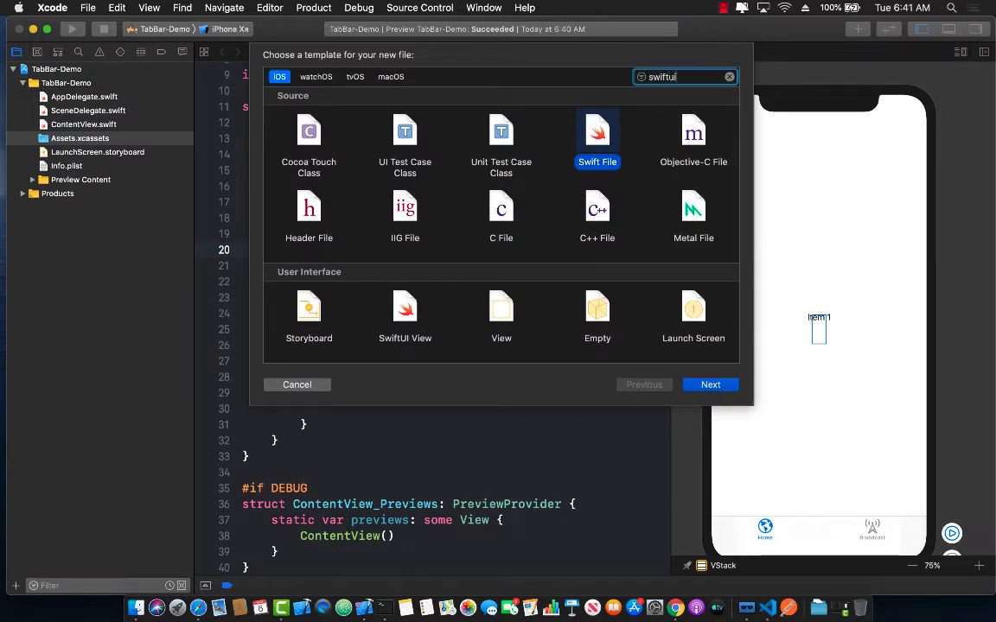
type("swiftui")
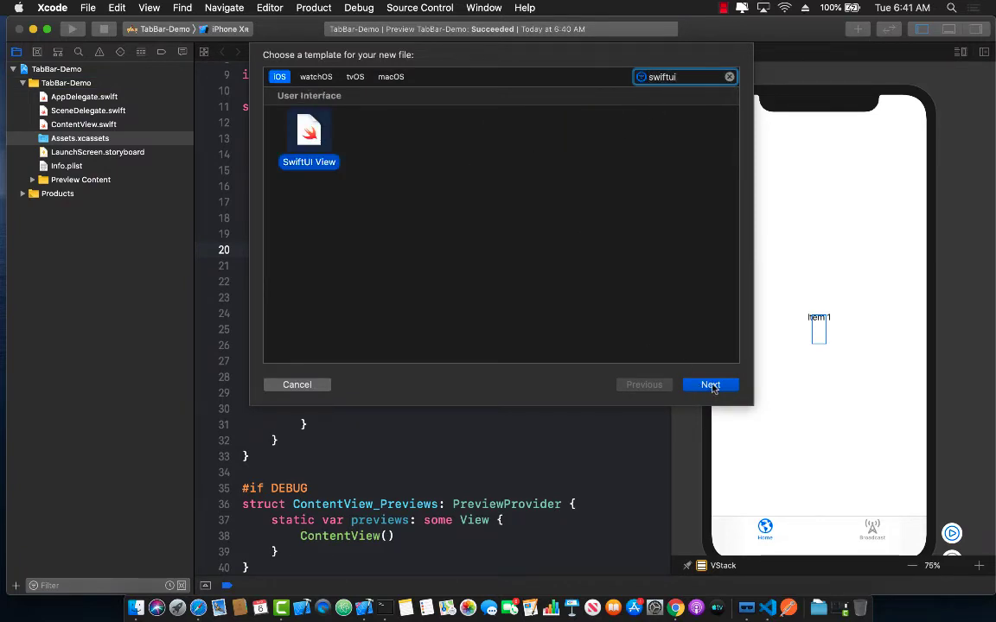
mouse_move(538, 234)
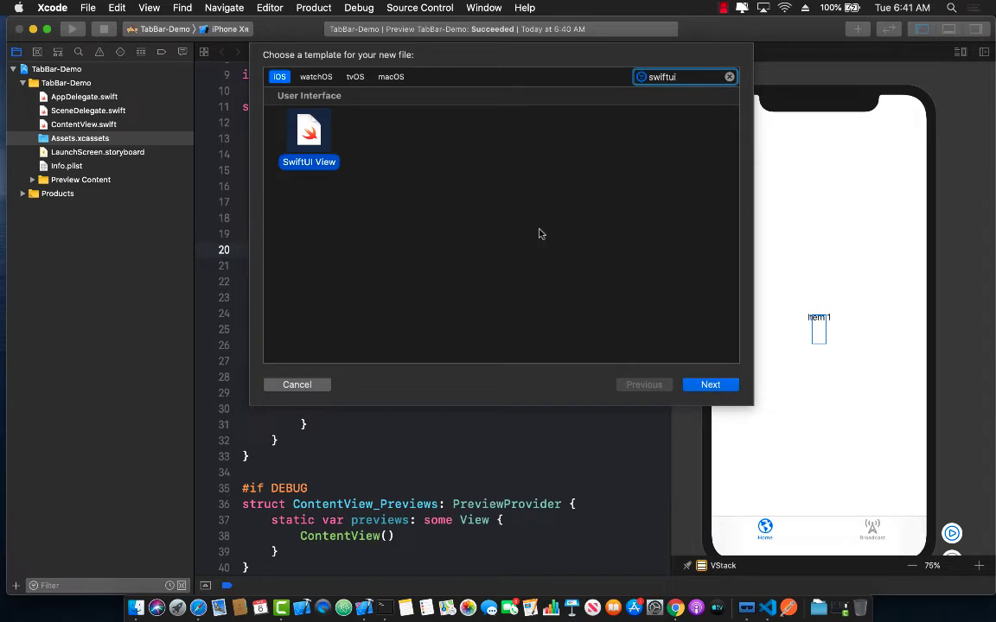
left_click(709, 384)
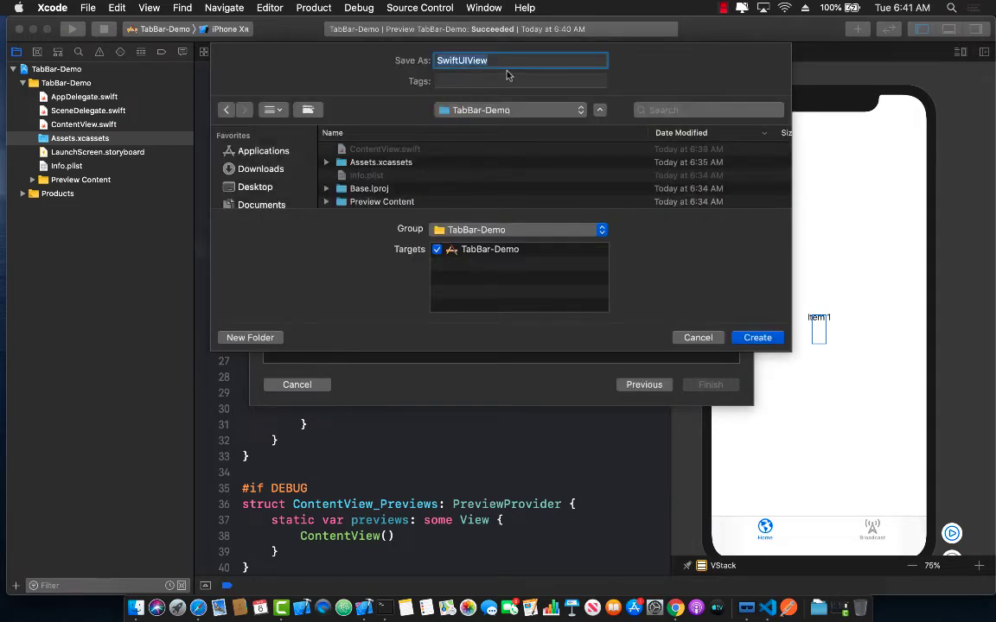
type("HomeView")
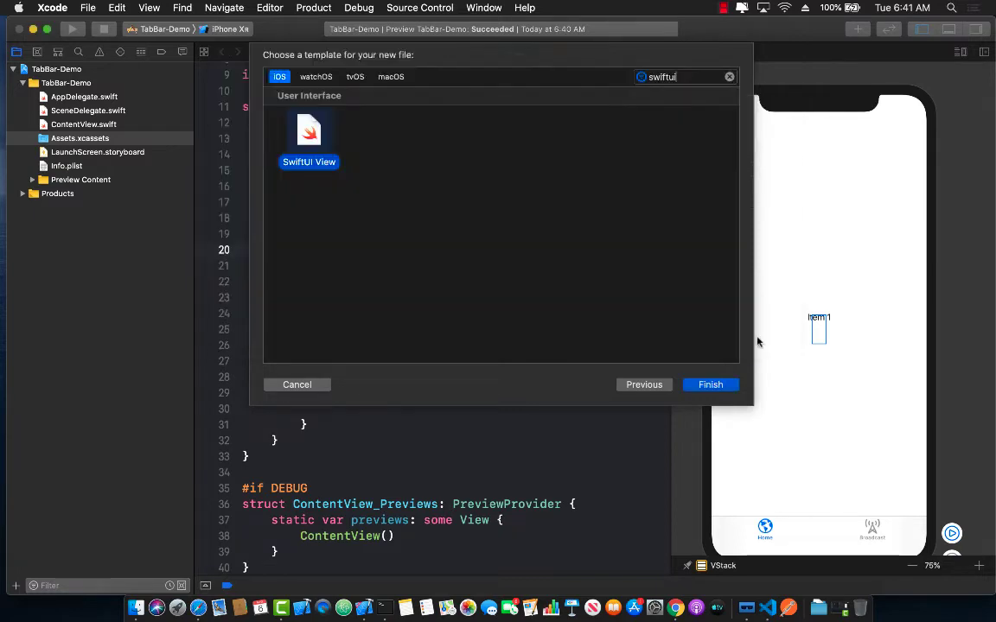
left_click(709, 384)
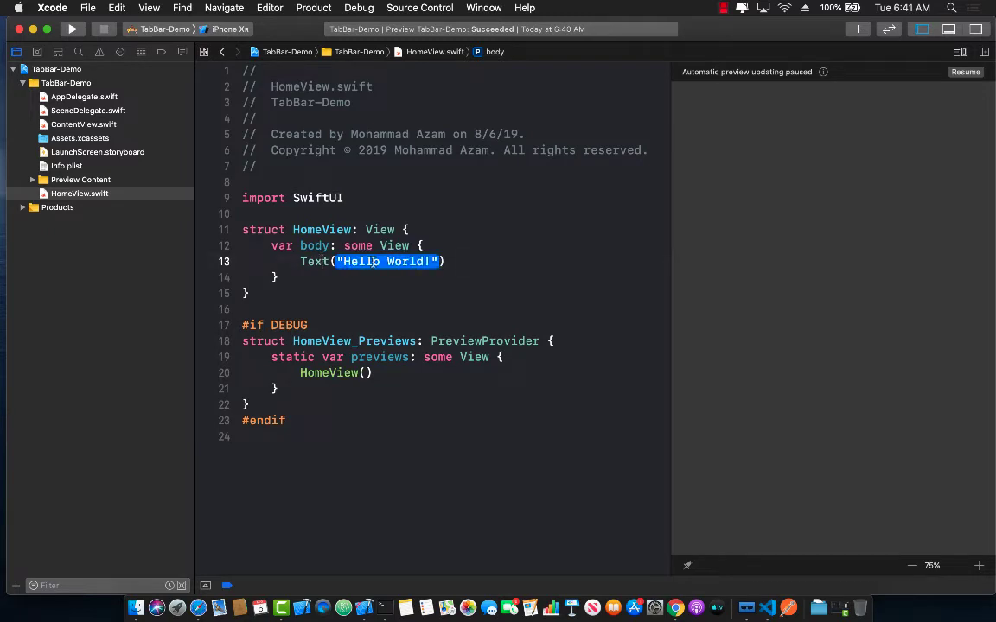
Change HomeView's text to "Home View" with .font(.largeTitle) and refresh the preview
type("Home)")
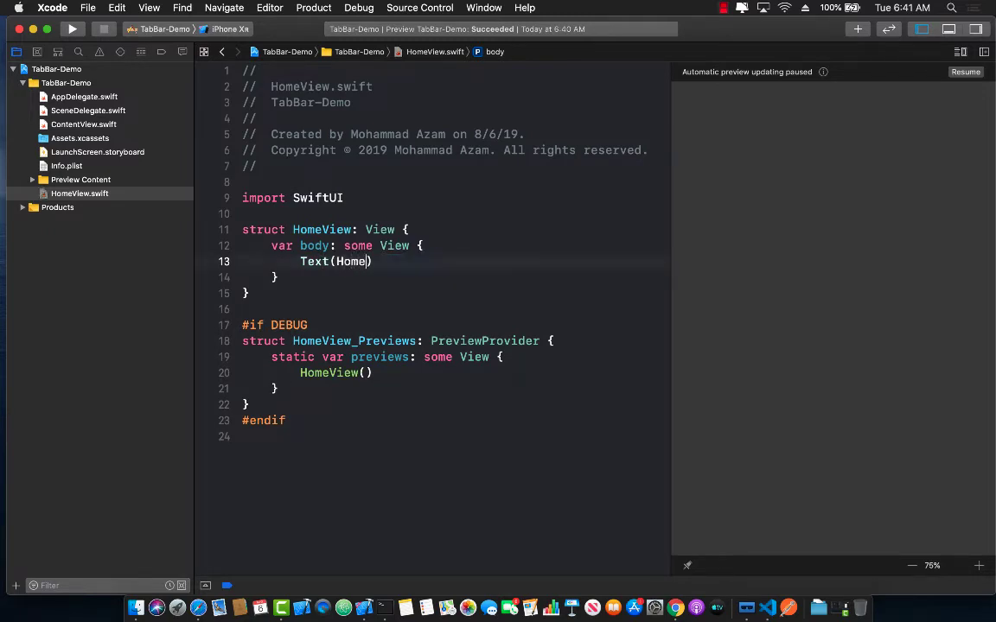
type("\"")
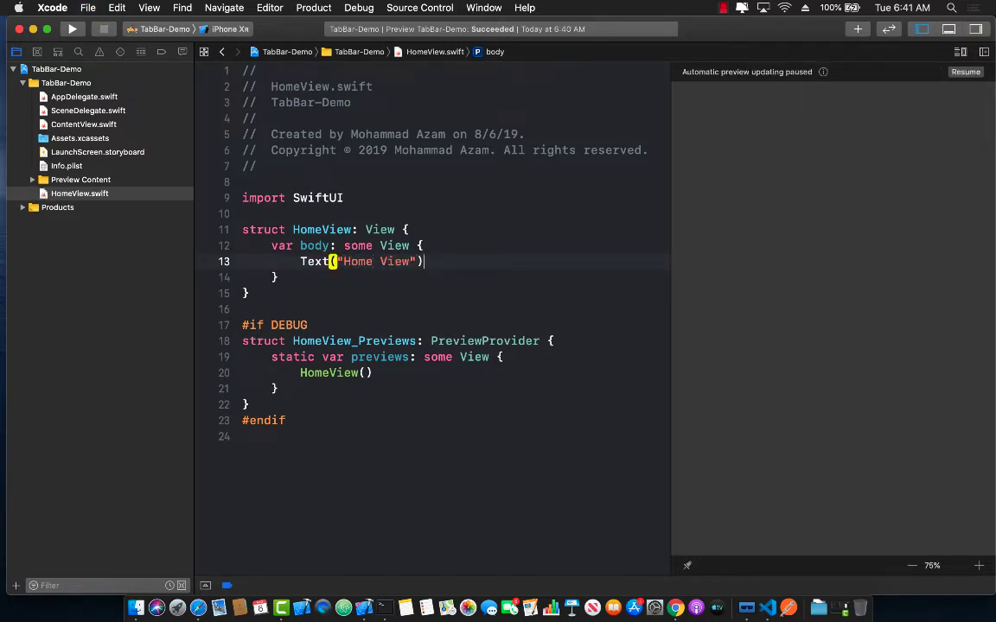
type(".")
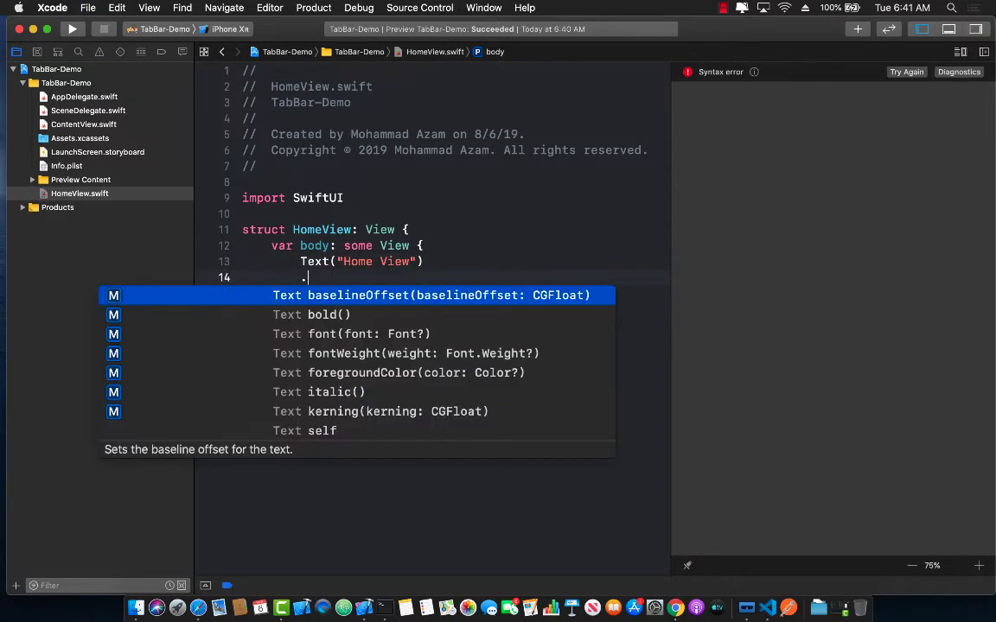
type("font(.la")
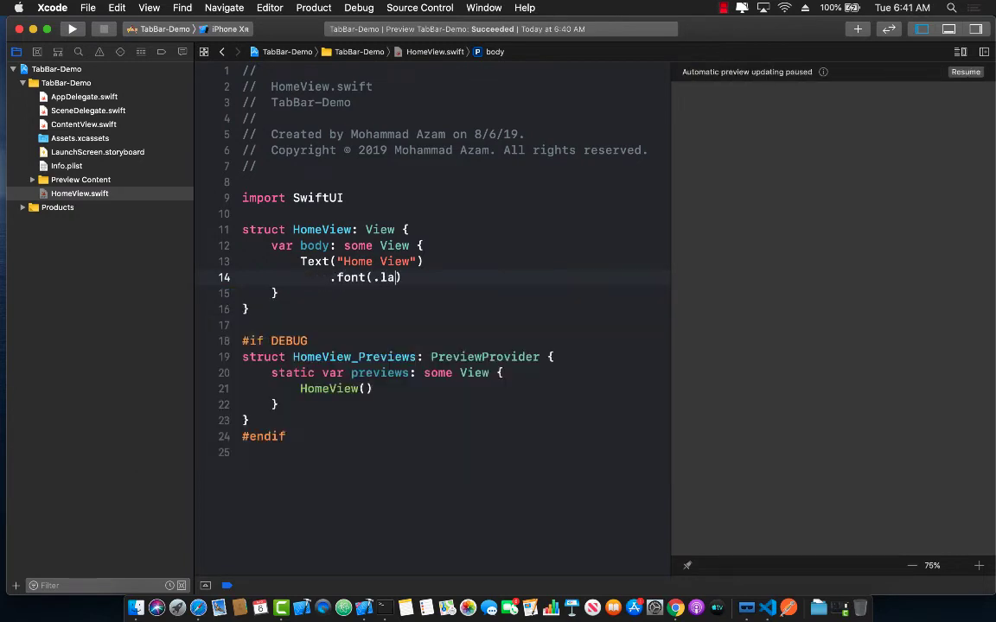
type("rgeTitle")
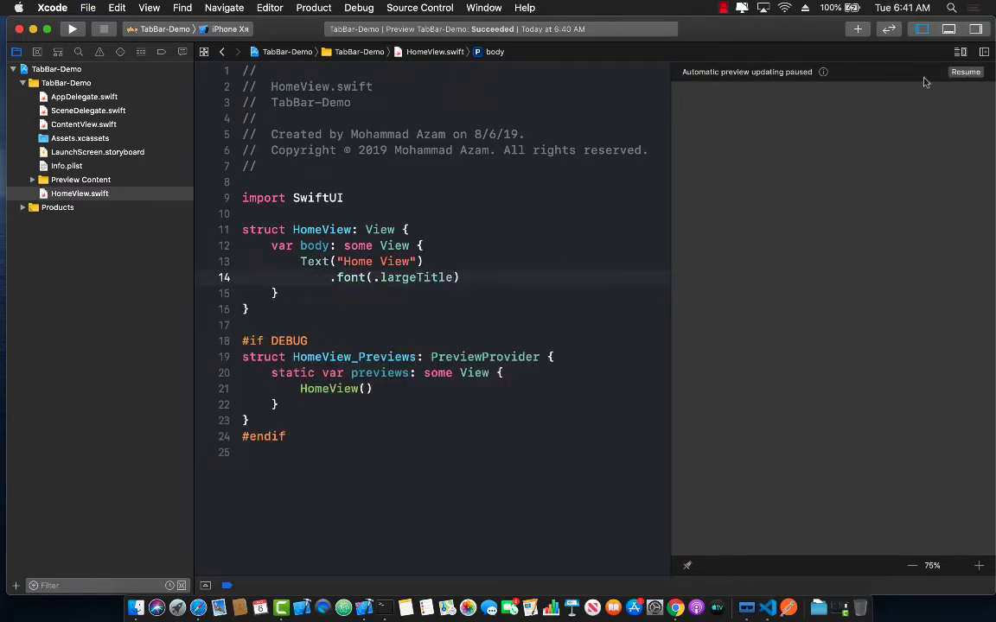
left_click(964, 72)
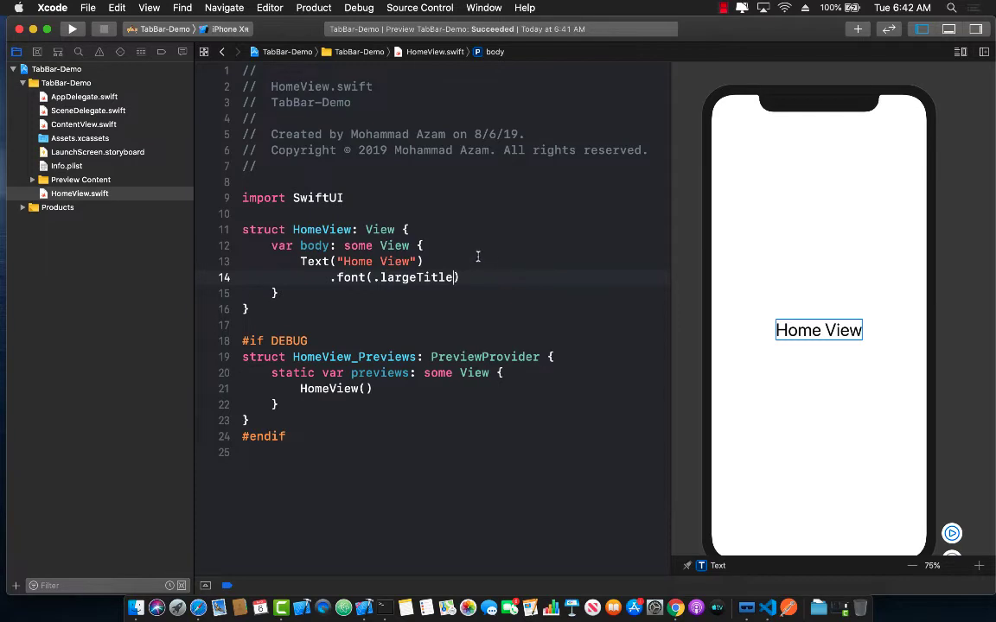
Select the HomeView type name and switch back to ContentView.swift
double_click(322, 229)
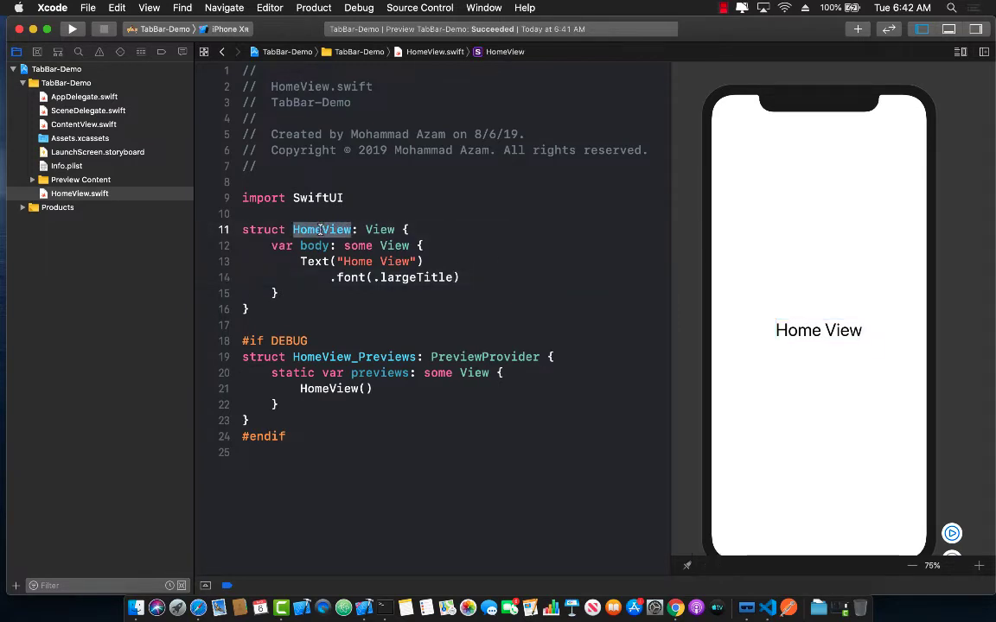
left_click(83, 124)
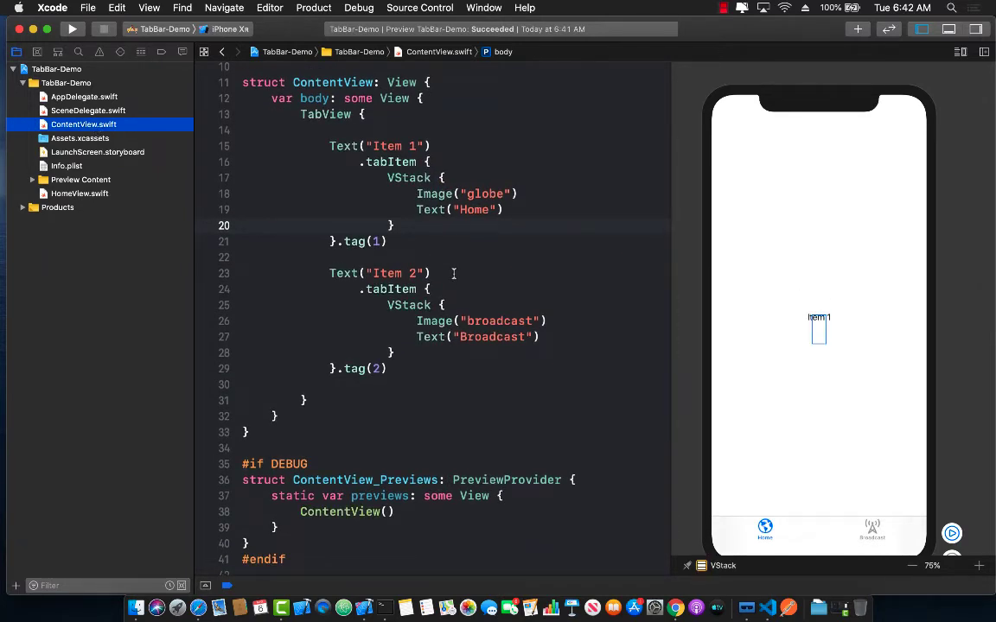
Replace the first tab's Text("Item 1") with HomeView() inside the TabView
scroll("up", 3)
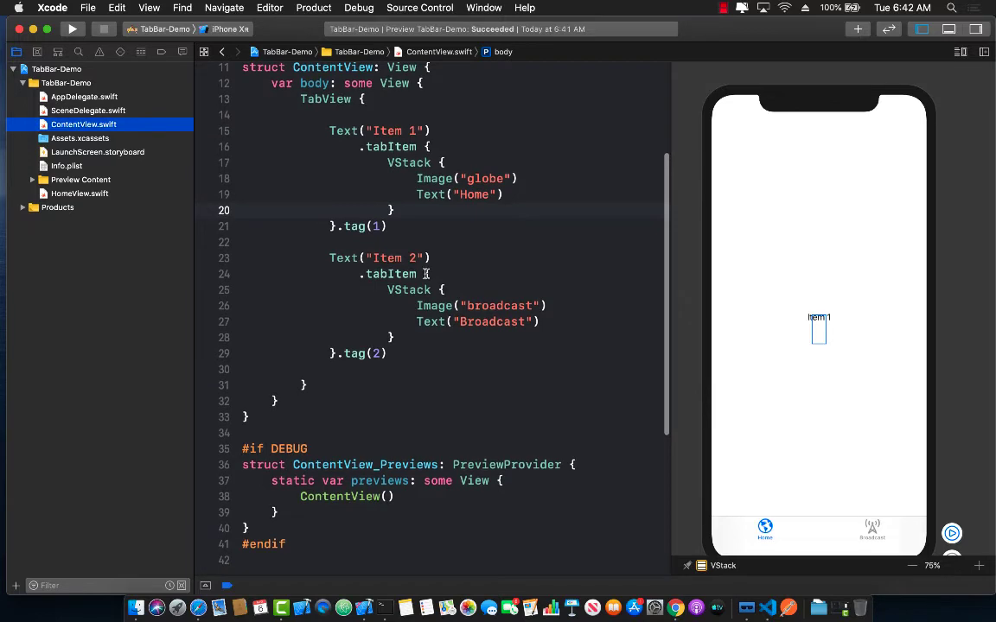
scroll("up", 3)
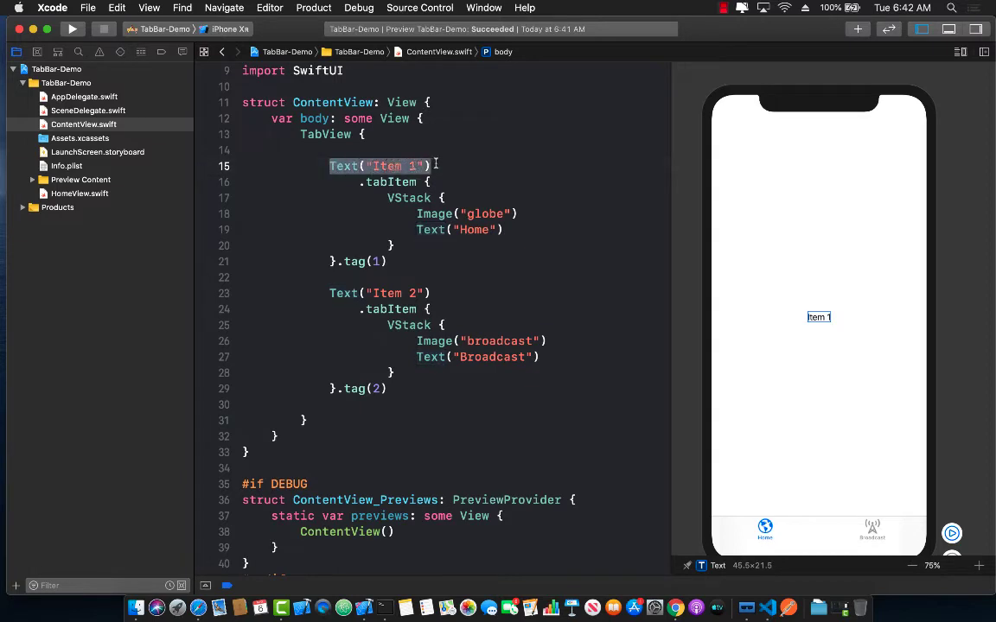
type("HomeView")
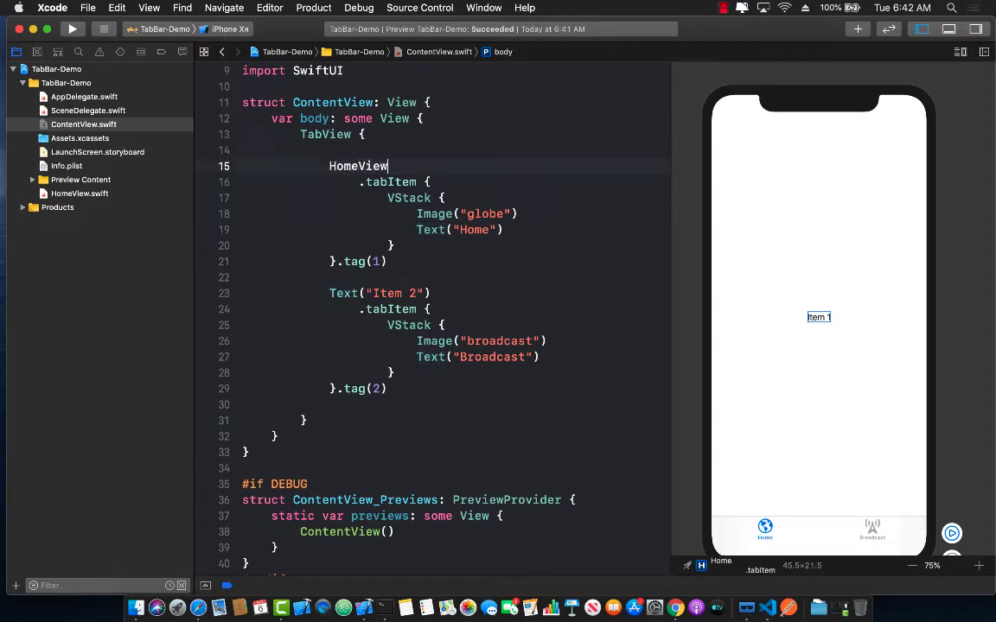
type("()")
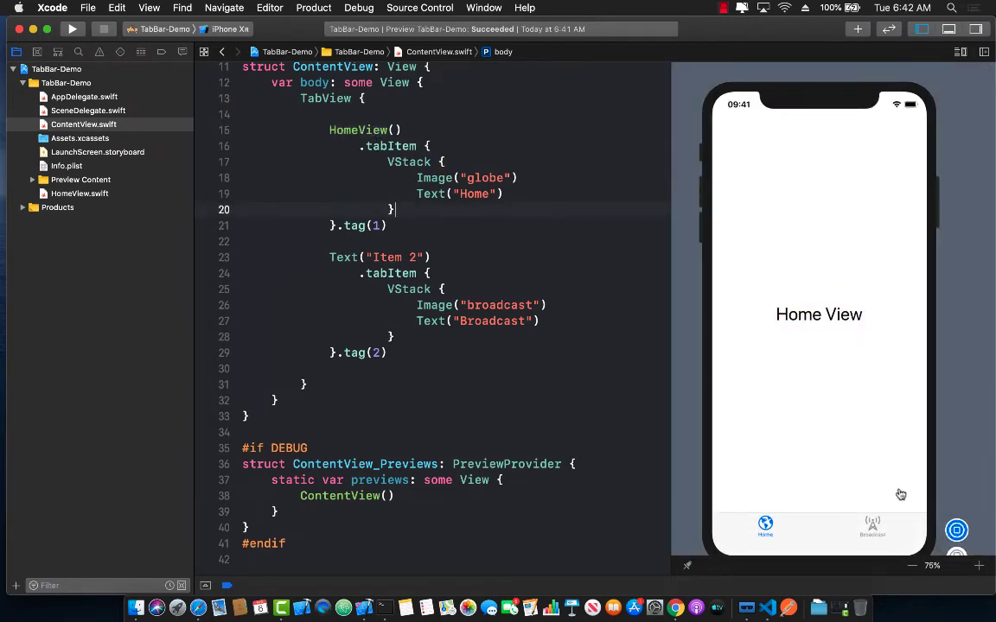
left_click(764, 526)
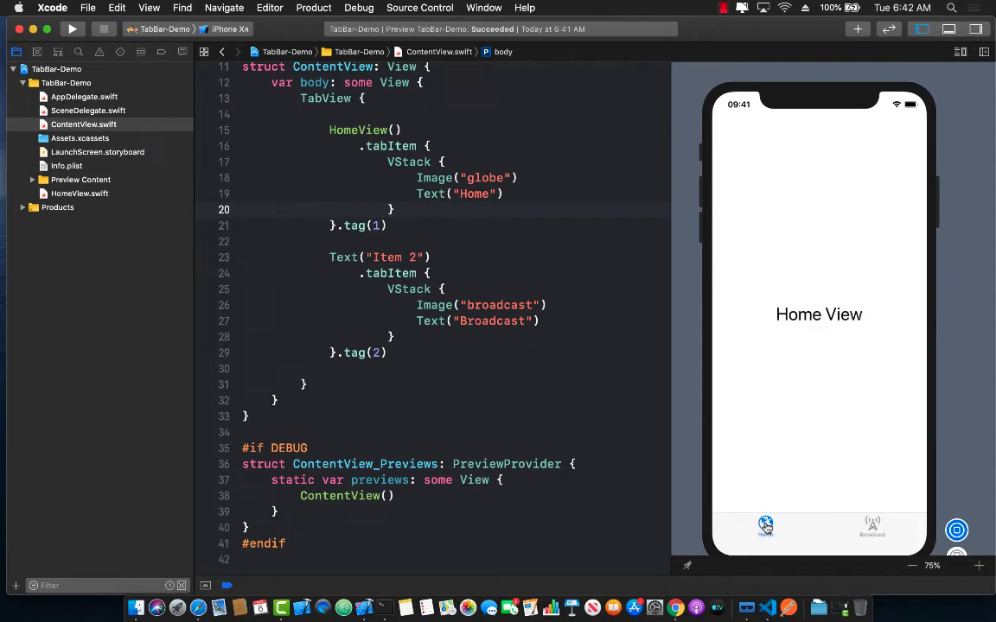
left_click(871, 529)
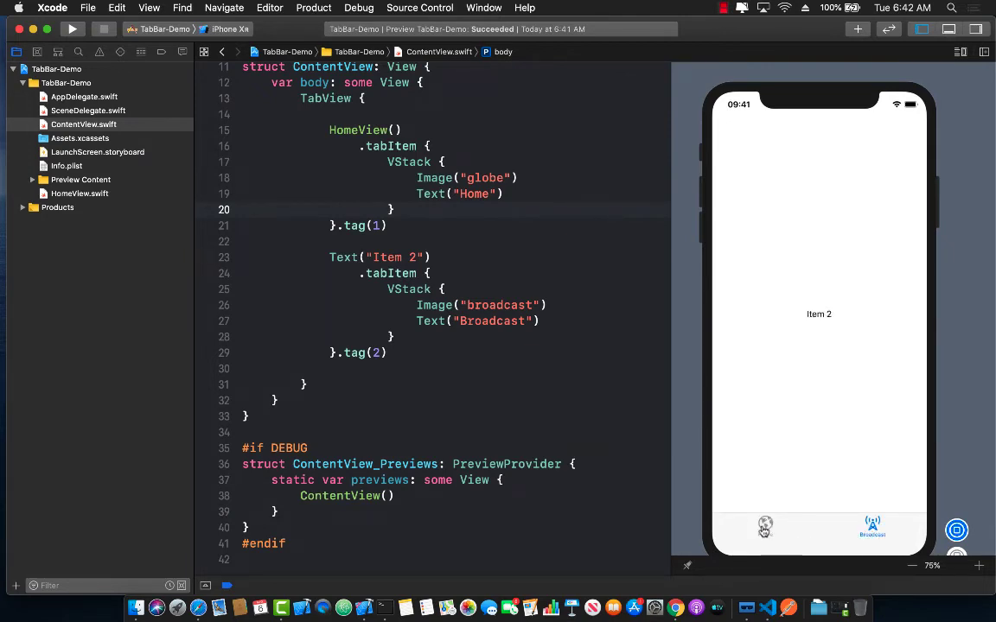
left_click(764, 528)
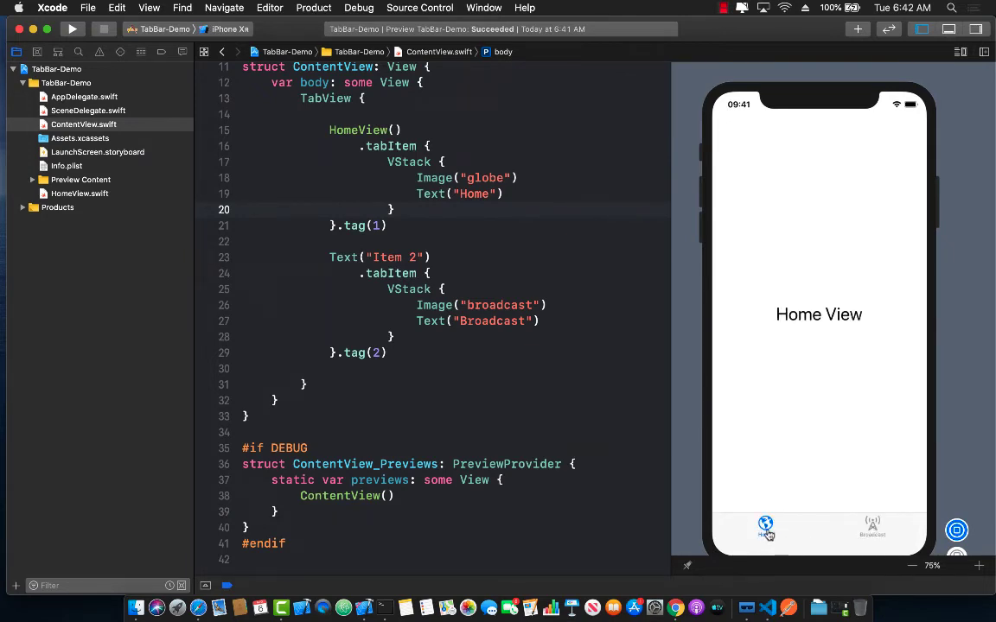
left_click(871, 529)
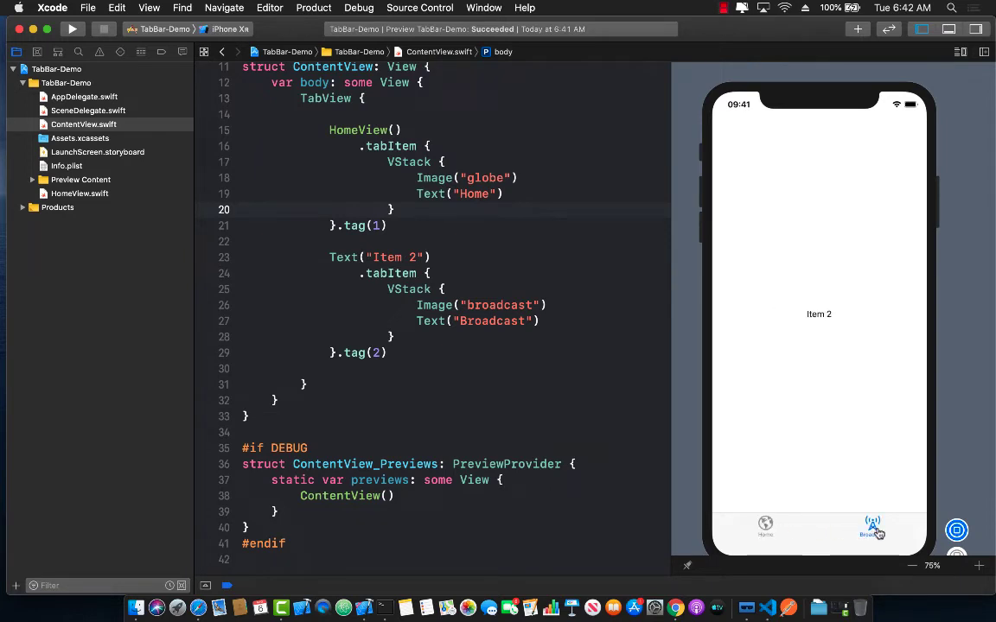
left_click(764, 527)
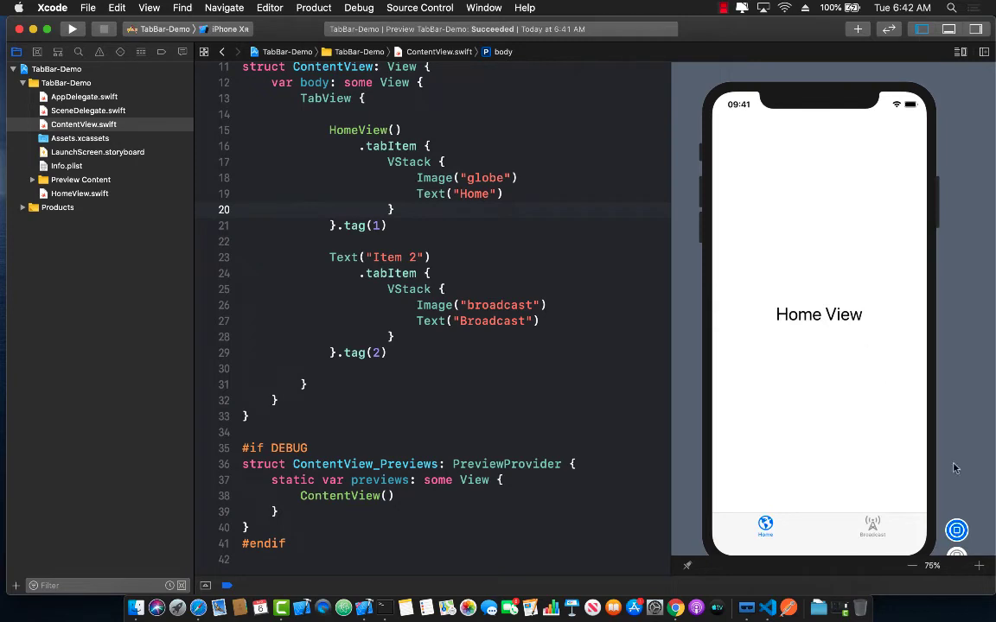
left_click(450, 320)
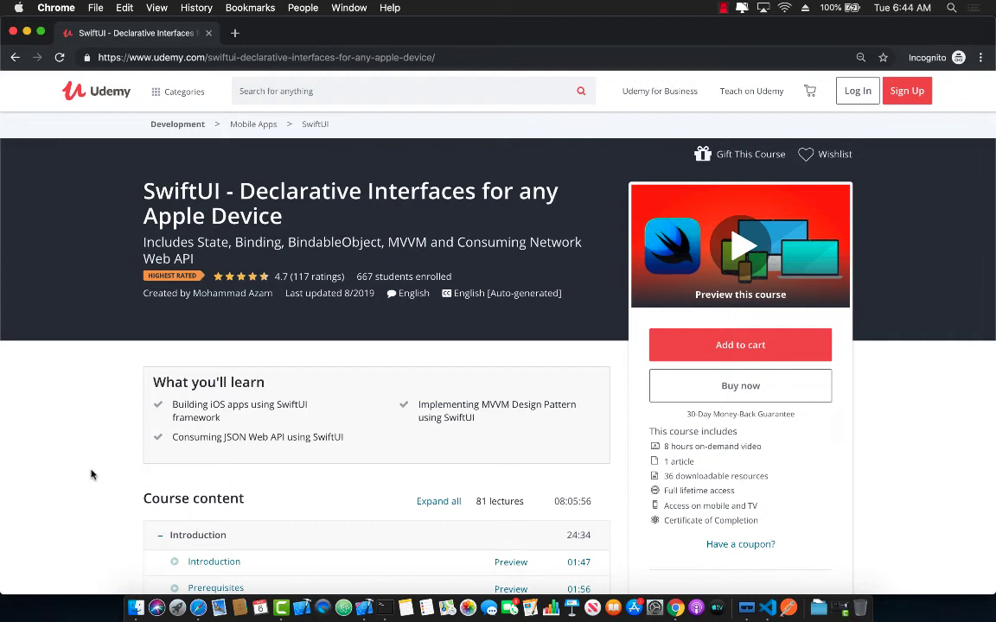
scroll("down", 3)
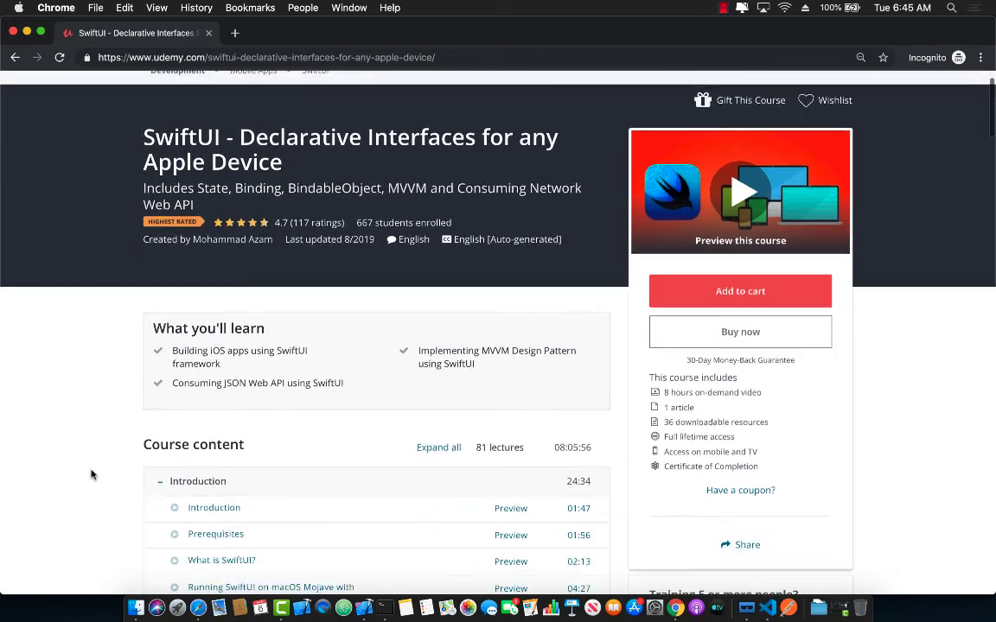
scroll("down", 3)
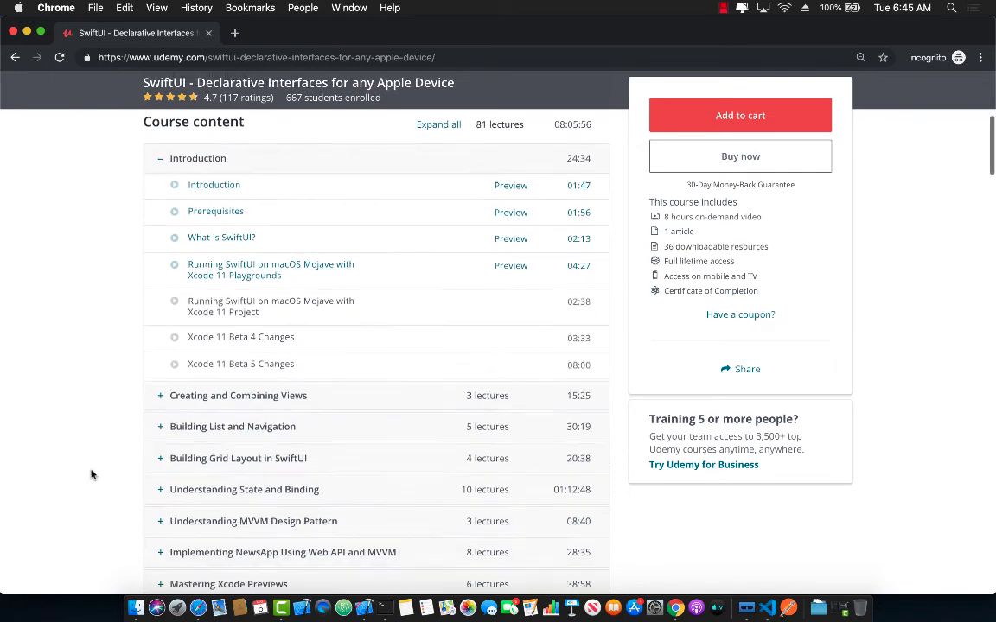
scroll("down", 3)
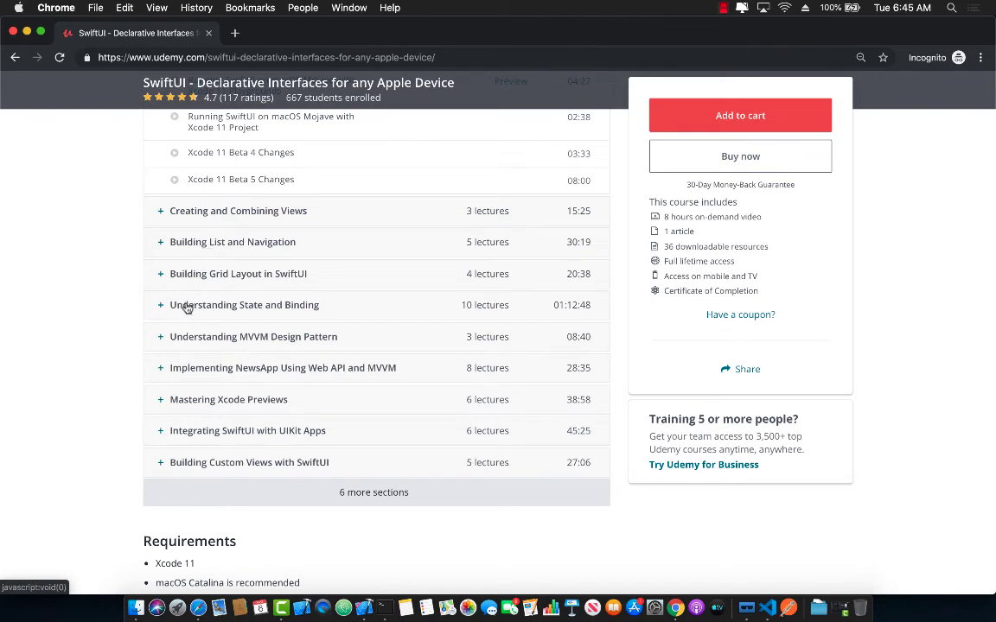
mouse_move(204, 339)
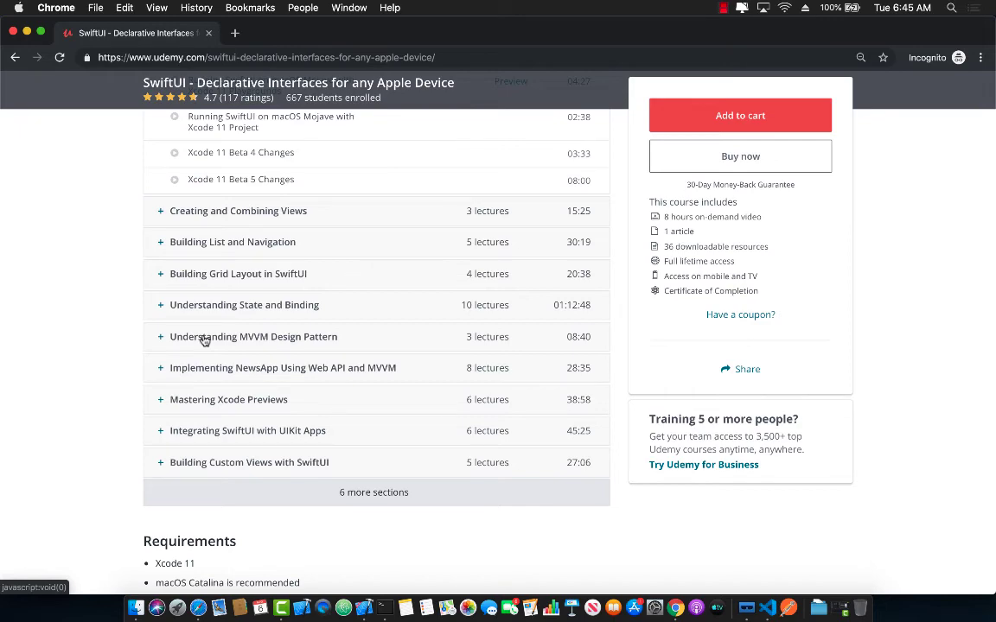
scroll("down", 3)
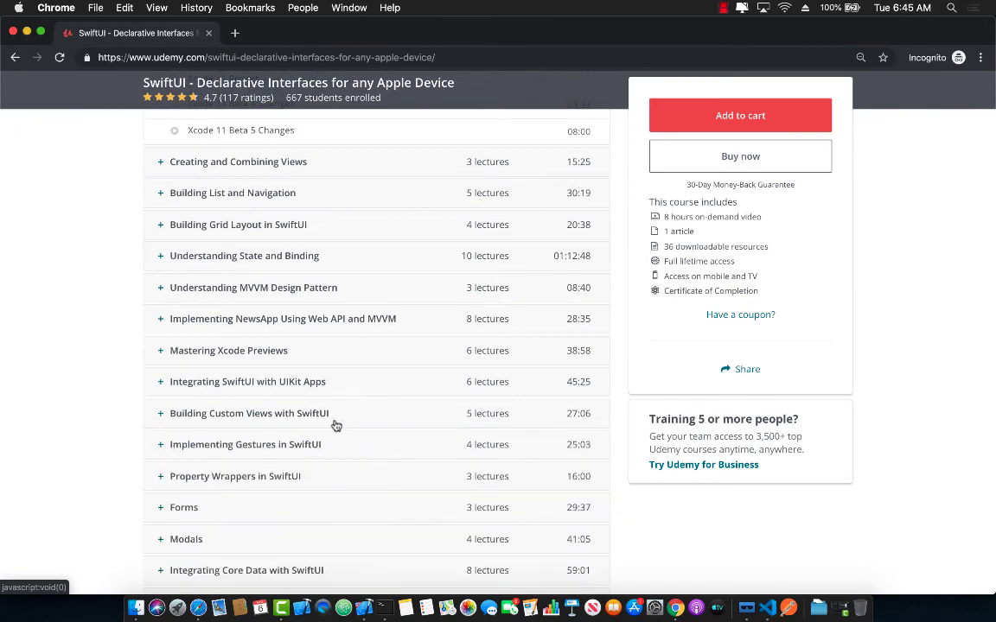
scroll("down", 3)
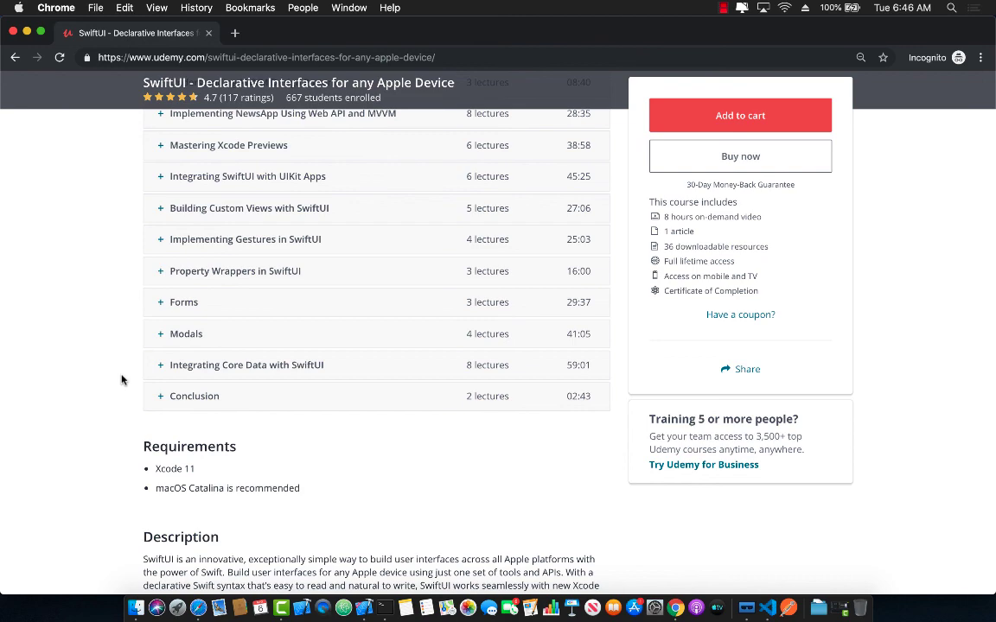
scroll("up", 3)
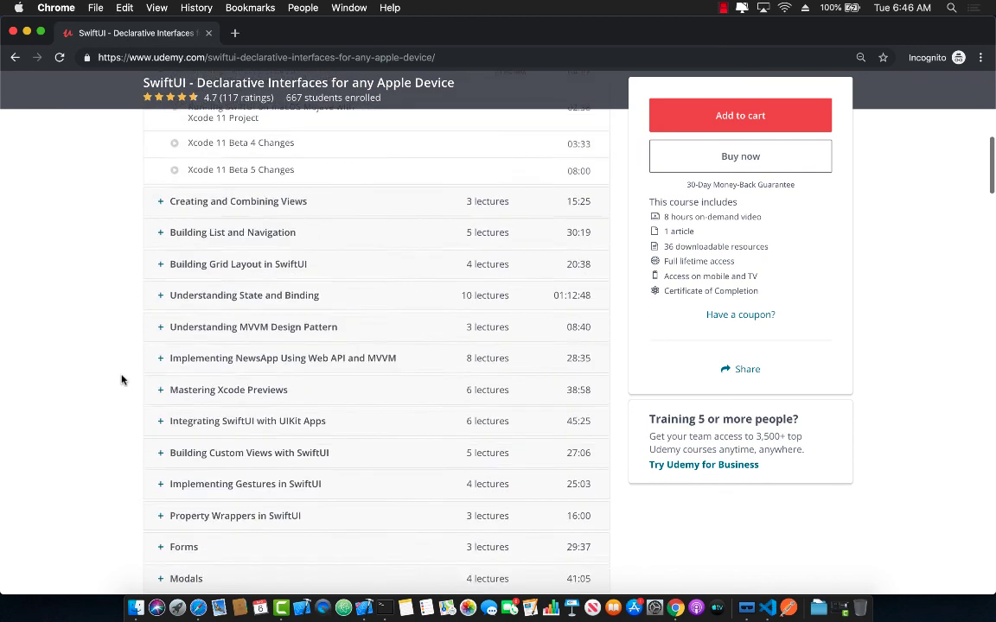
scroll("up", 3)
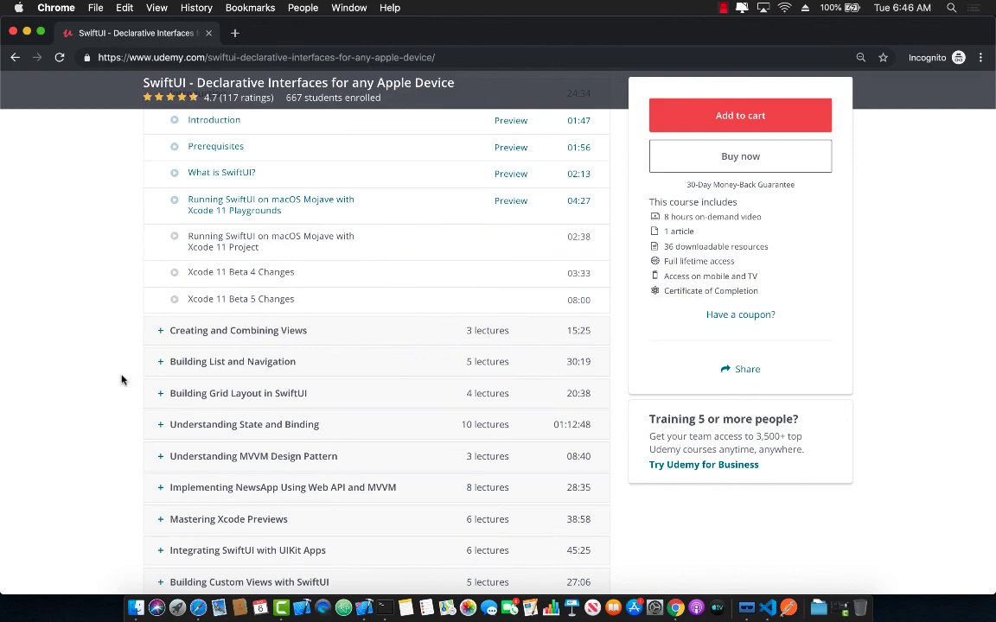